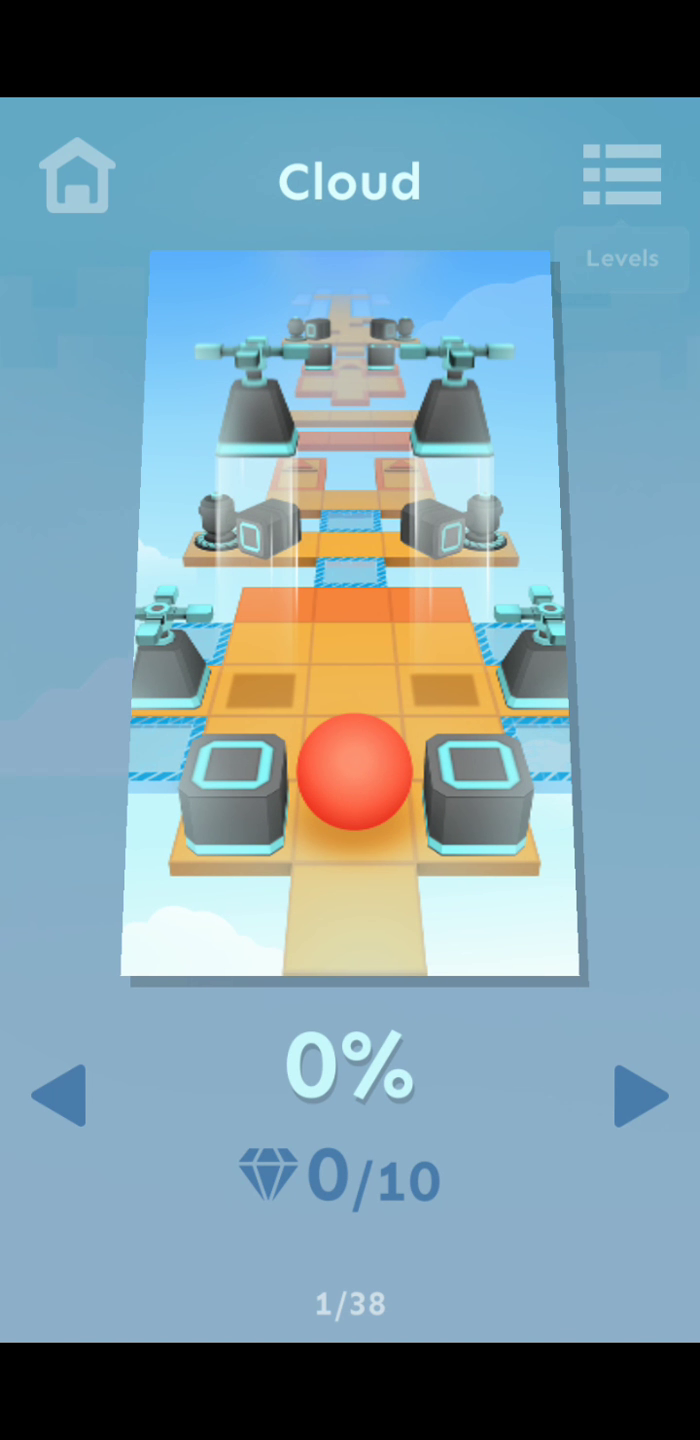
- Page from Cloud forward to Massif and Hoop Dream, then step back one level
{"action": "left_click", "coordinate": [630, 1090]}
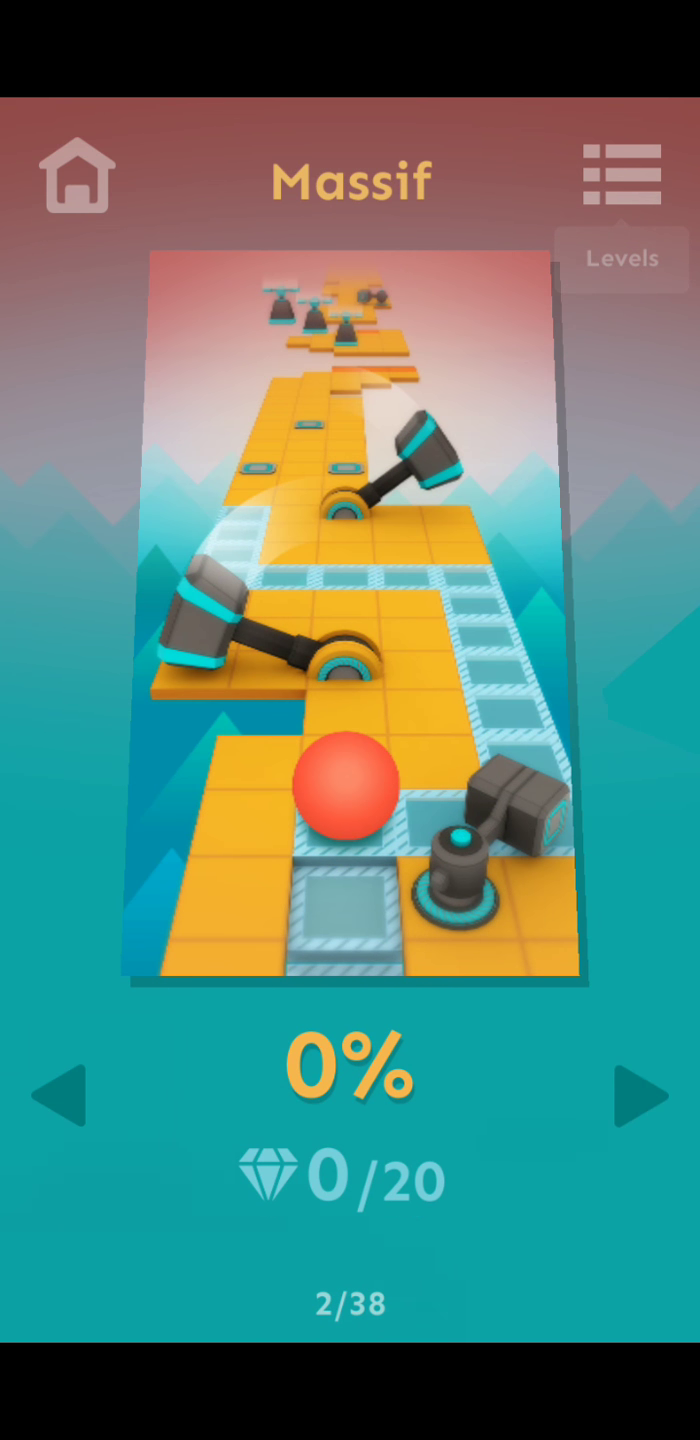
{"action": "left_click", "coordinate": [632, 1097]}
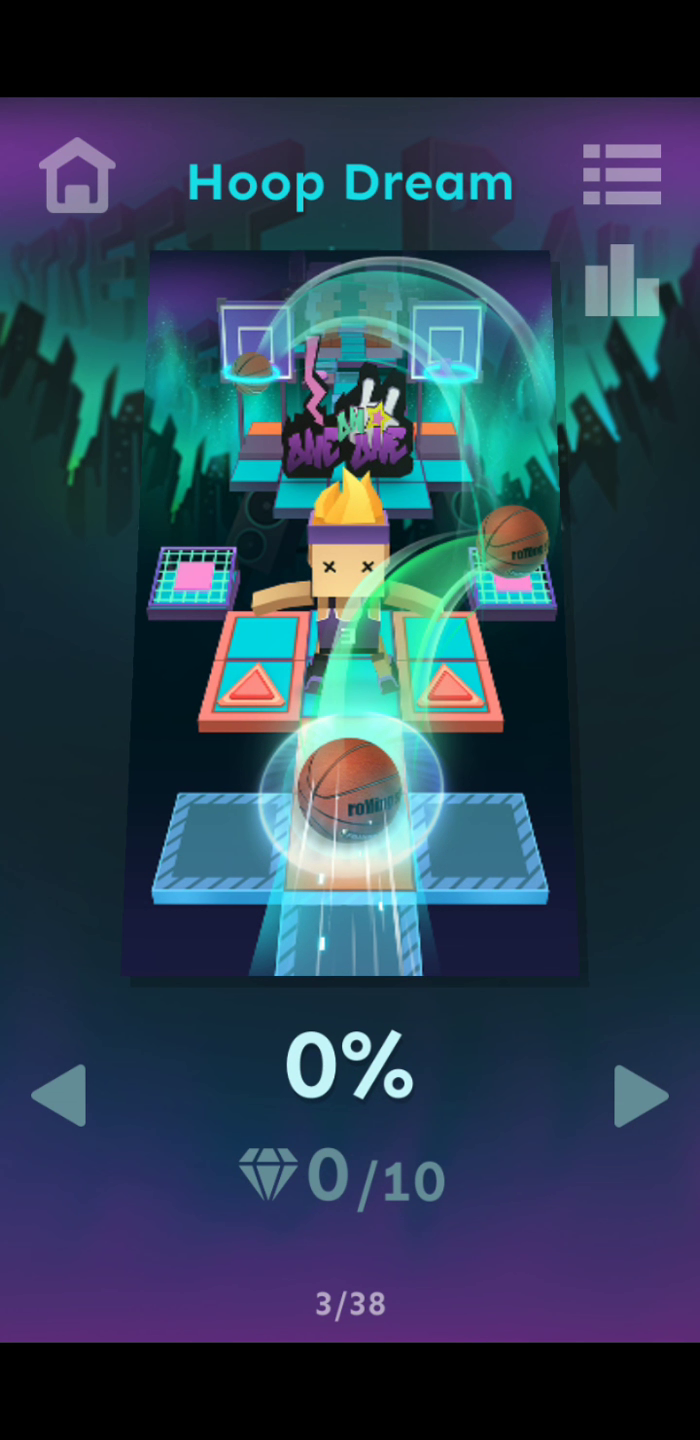
{"action": "left_click", "coordinate": [57, 1095]}
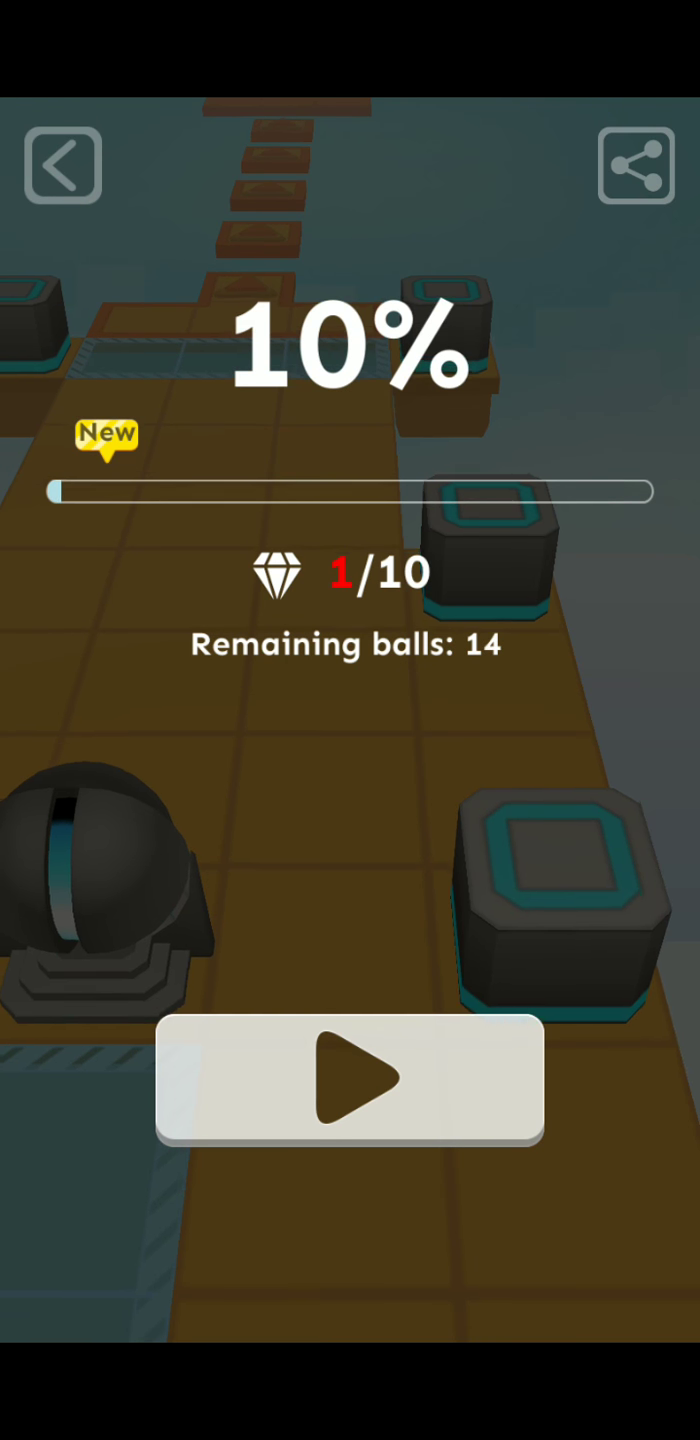
- Retry Cloud, then decline the revive to end the run at a 39% best
{"action": "left_click", "coordinate": [349, 1076]}
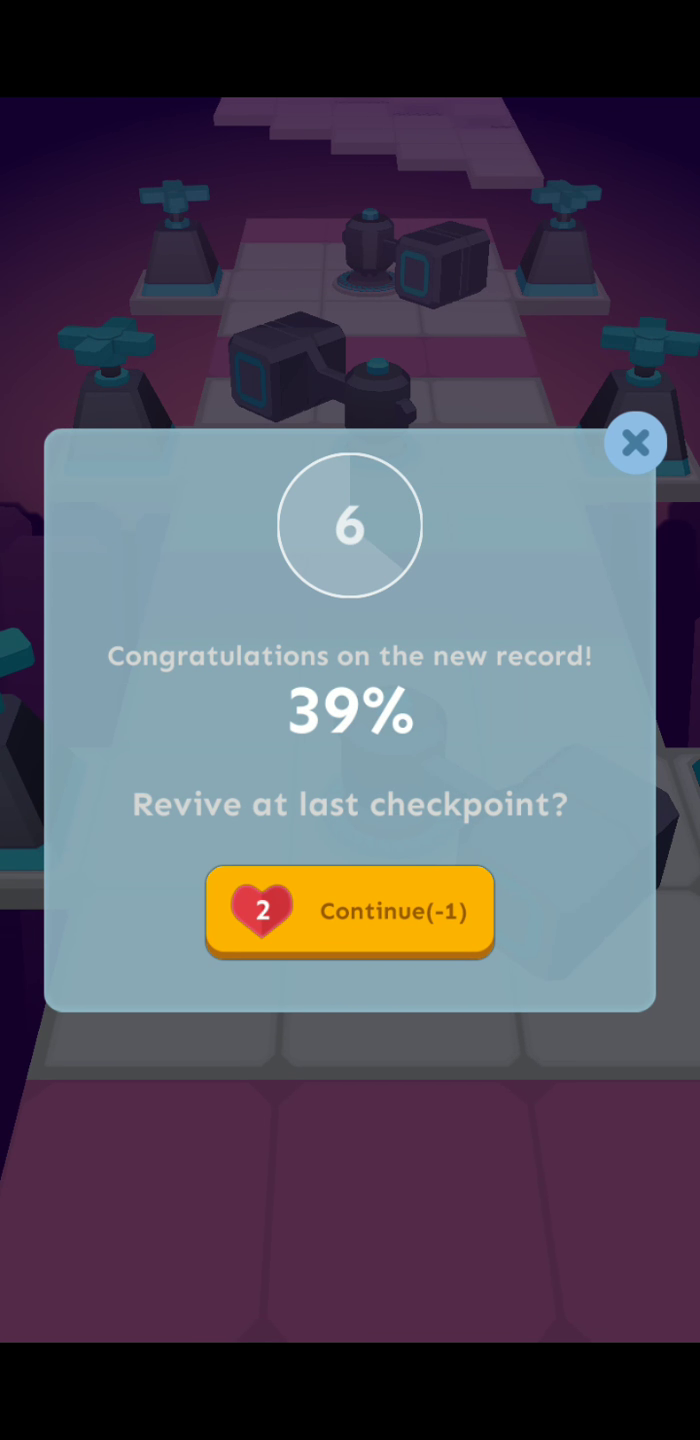
{"action": "left_click", "coordinate": [635, 442]}
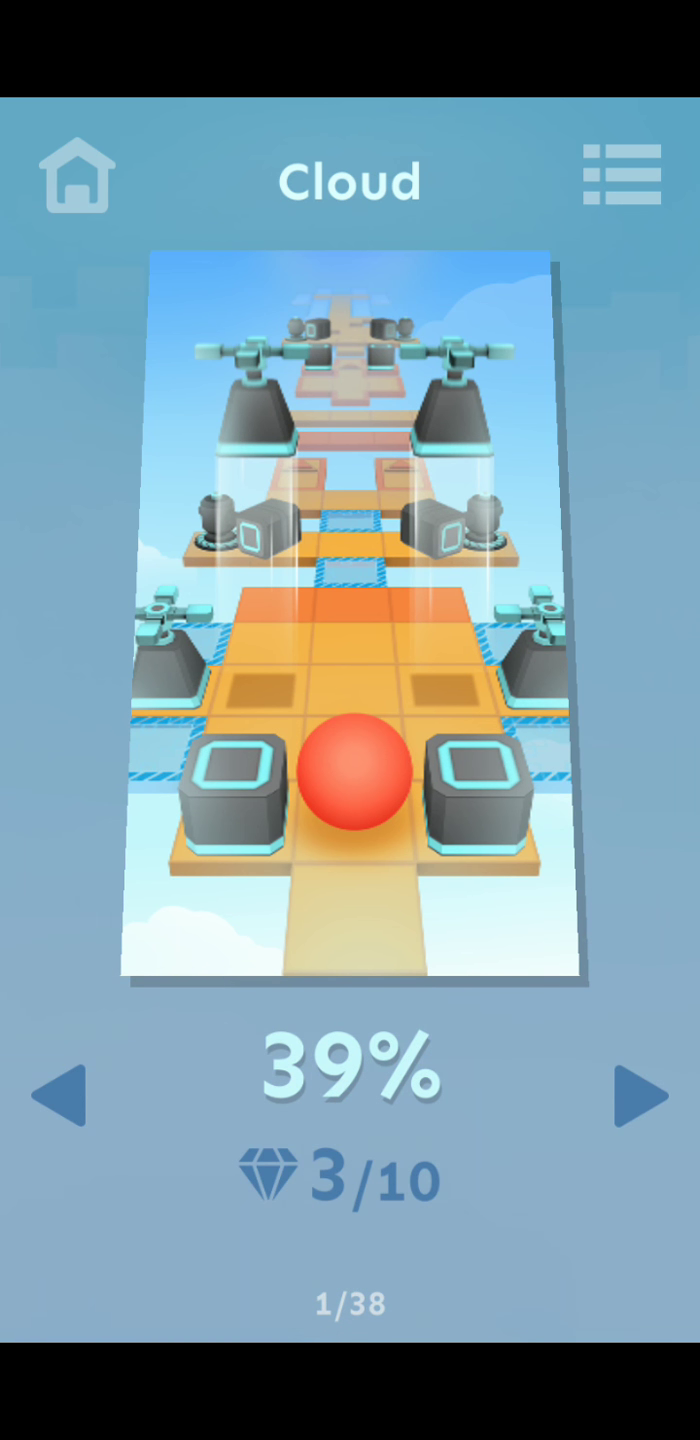
- Move past Cloud to the next level, bringing up the swipe-and-hold tips screen
{"action": "left_click", "coordinate": [632, 1093]}
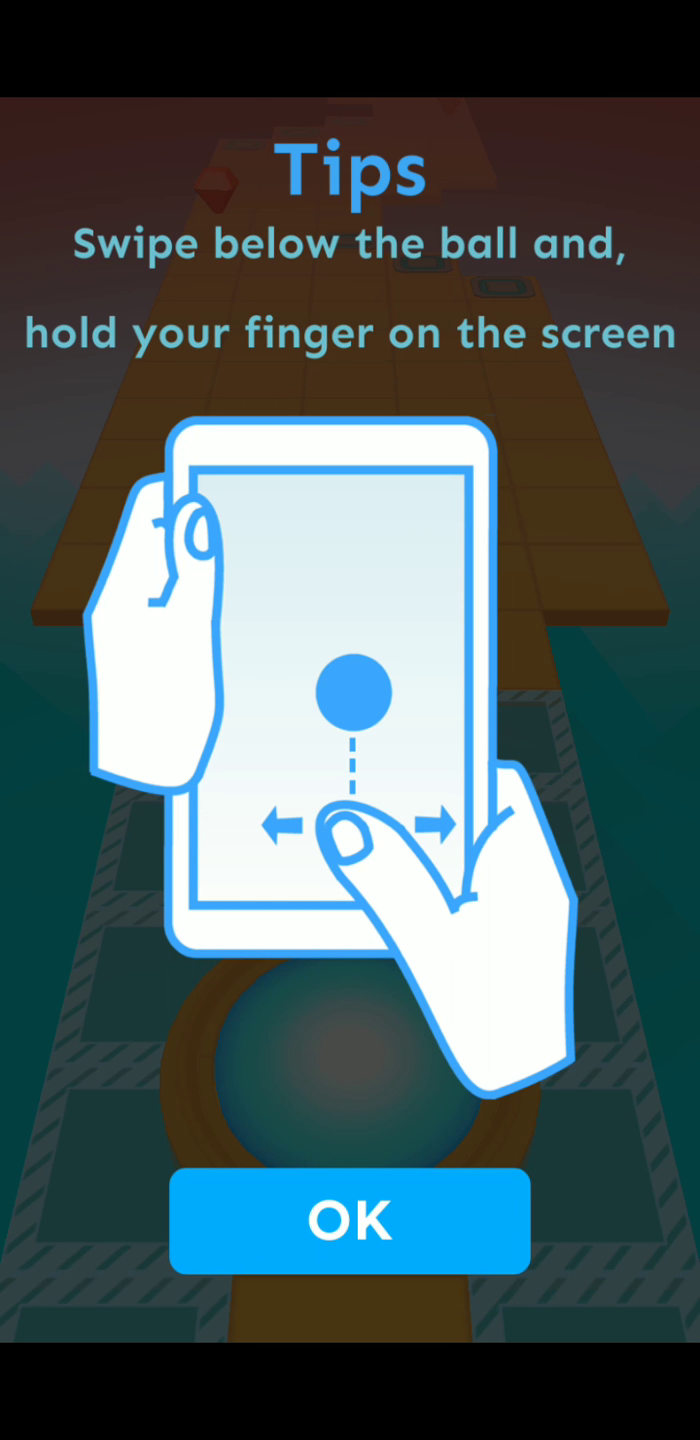
- Dismiss the tips, play Hoop Dream to a 25% best, and exit the run
{"action": "left_click", "coordinate": [350, 1218]}
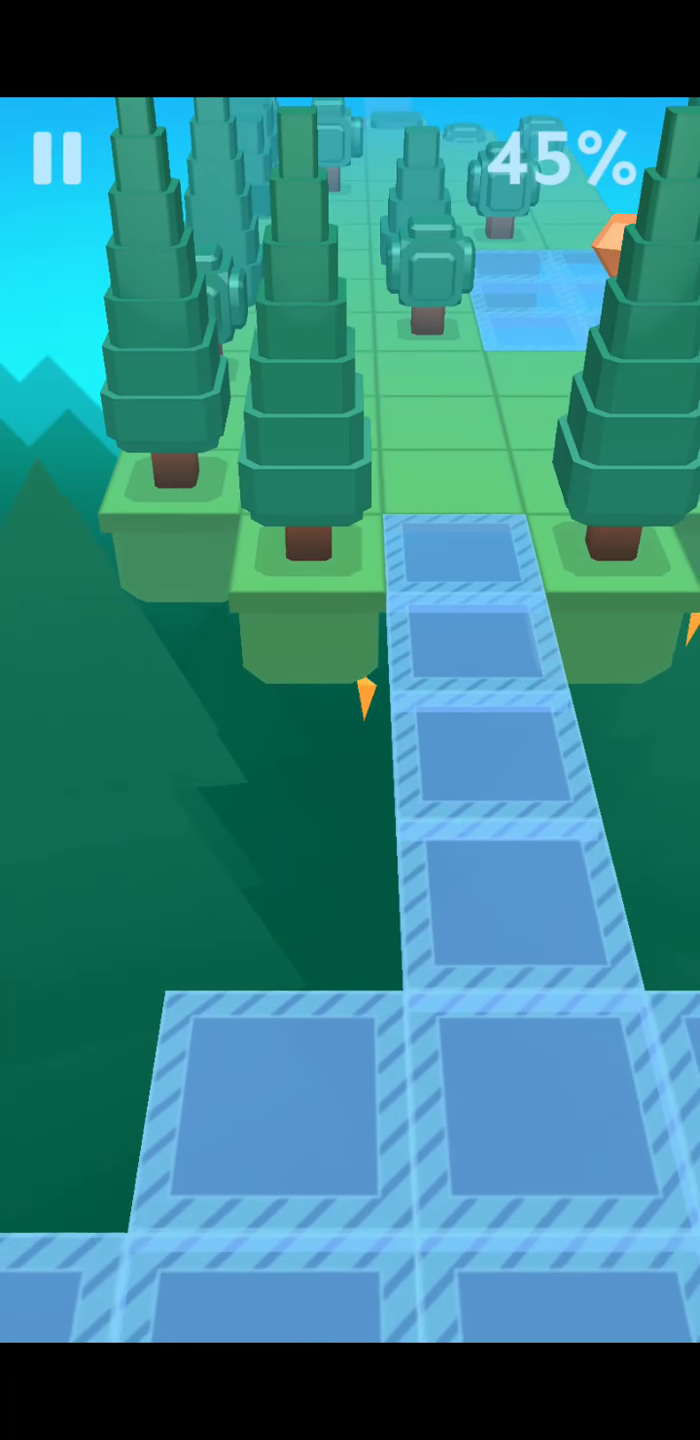
{"action": "left_click", "coordinate": [52, 150]}
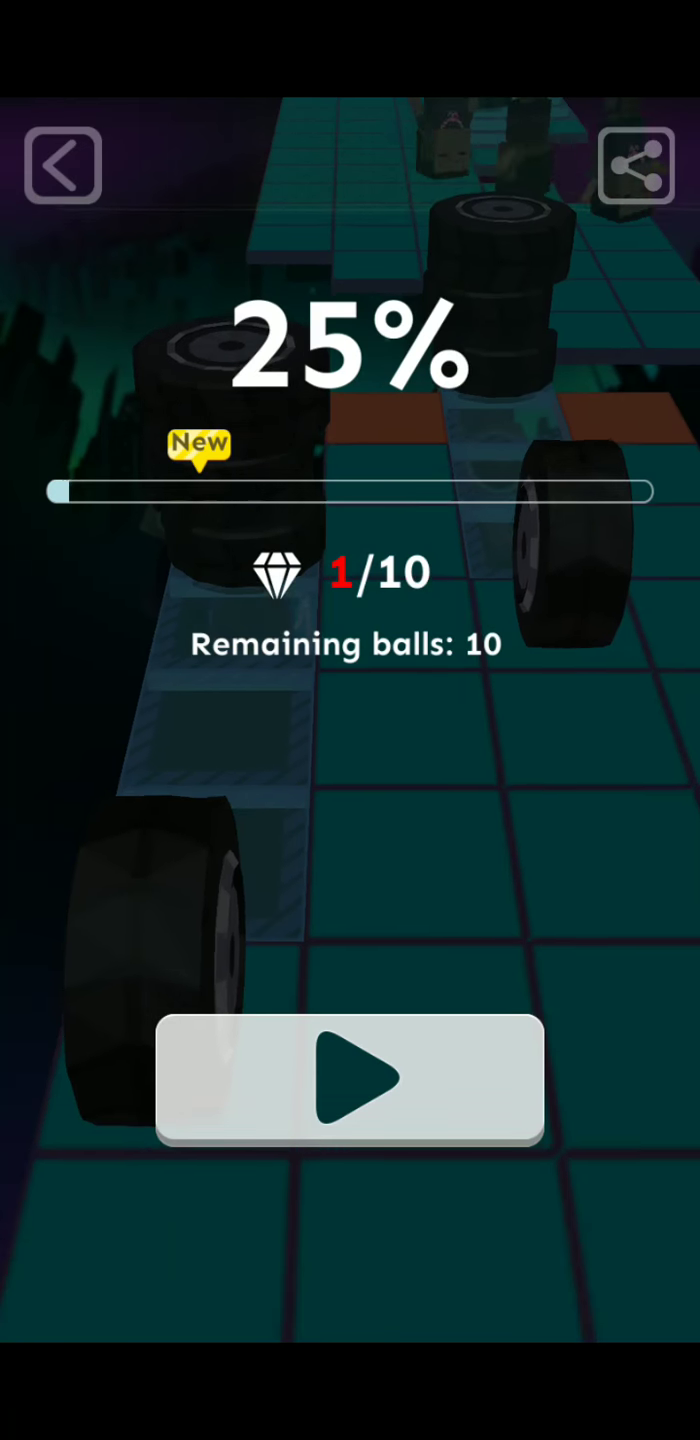
- Retry Hoop Dream, reach a 32% best with 2 gems, and leave the results
{"action": "left_click", "coordinate": [349, 1079]}
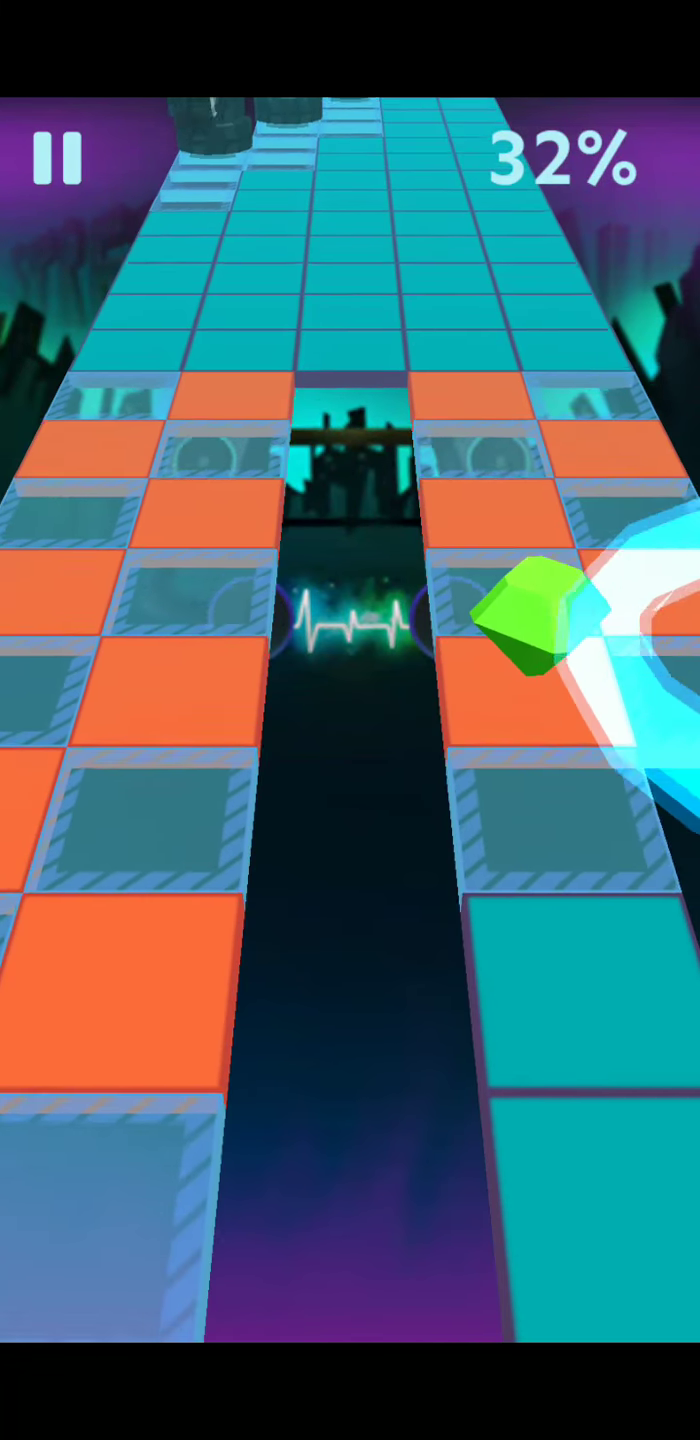
{"action": "left_click", "coordinate": [52, 160]}
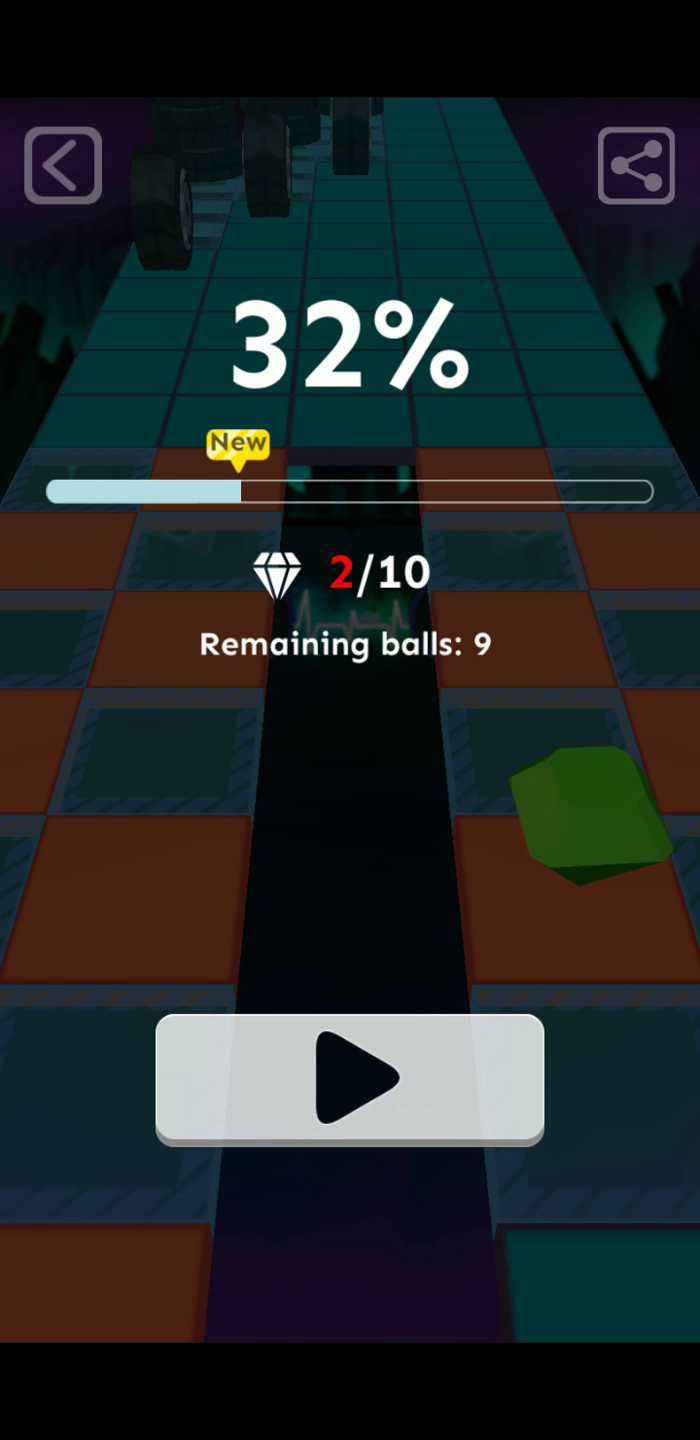
- Return to Hoop Dream and page forward past The Winter, back to 8Bits
{"action": "left_click", "coordinate": [62, 165]}
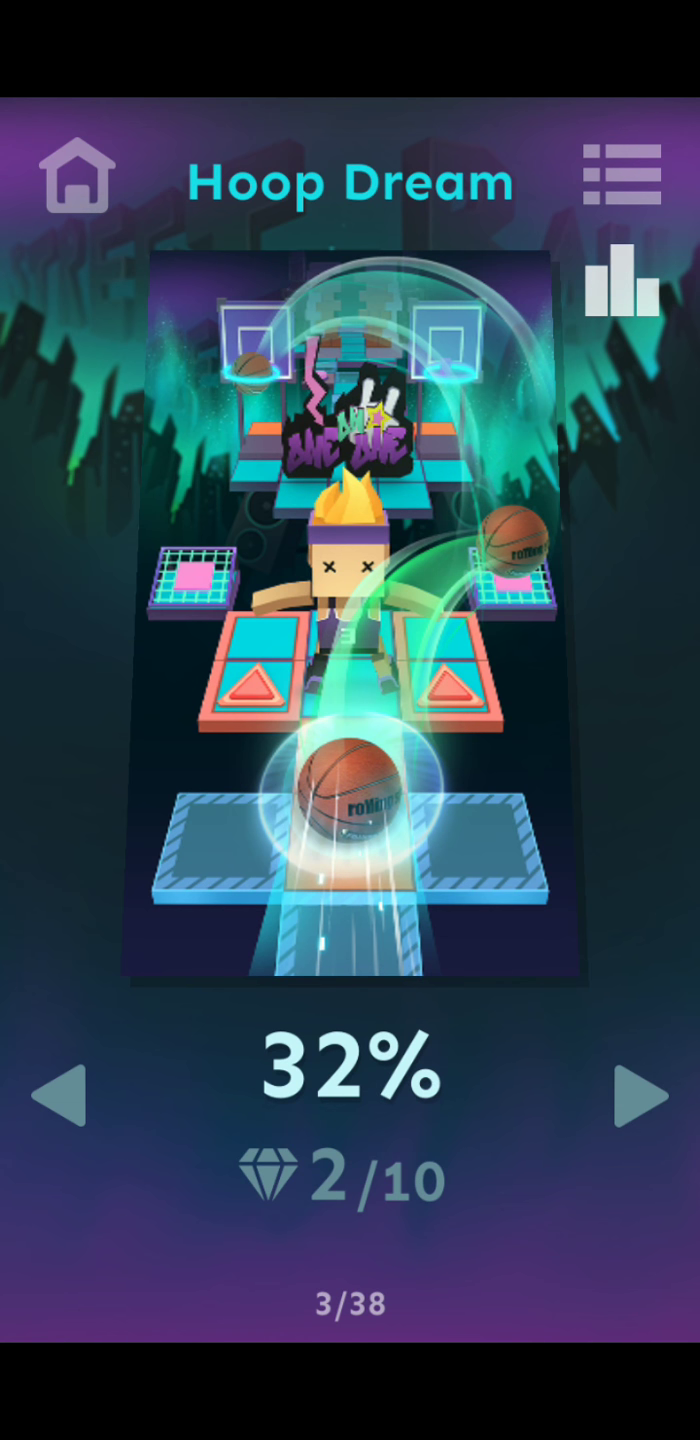
{"action": "left_click", "coordinate": [636, 1124]}
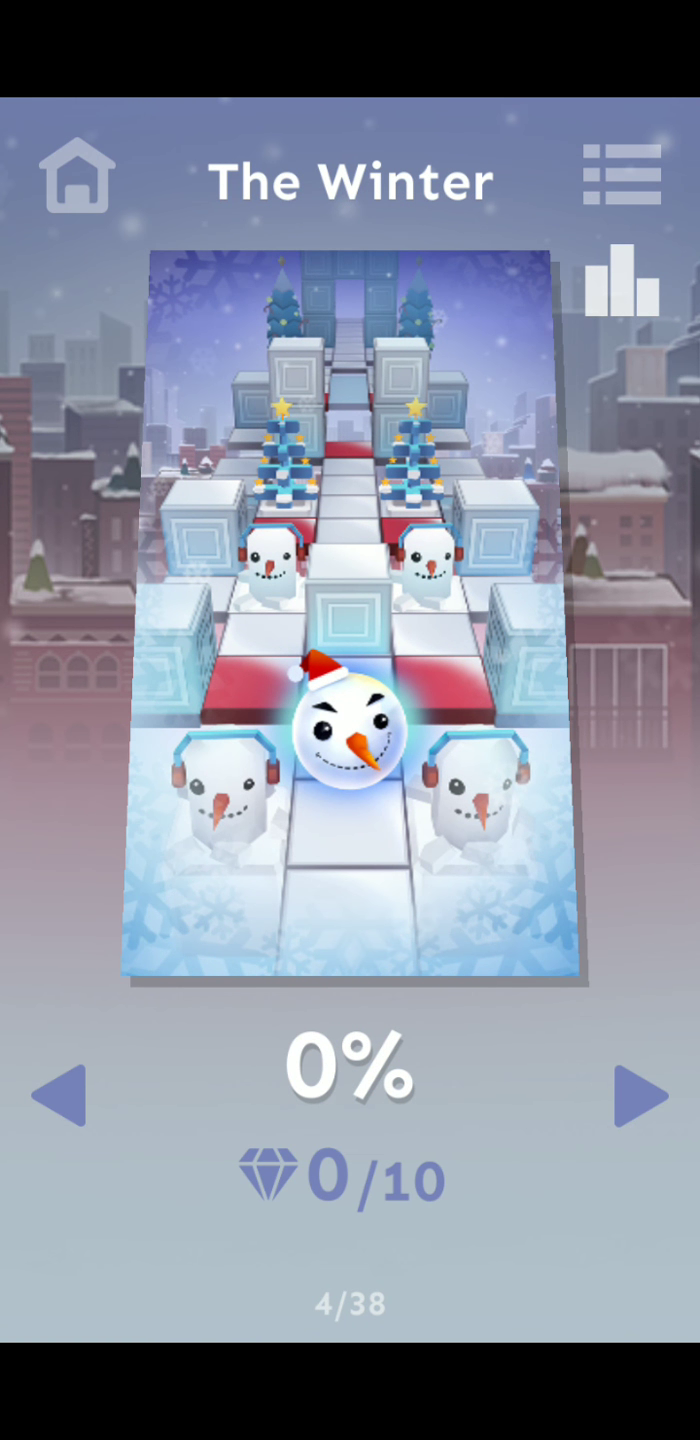
{"action": "left_click", "coordinate": [633, 1118]}
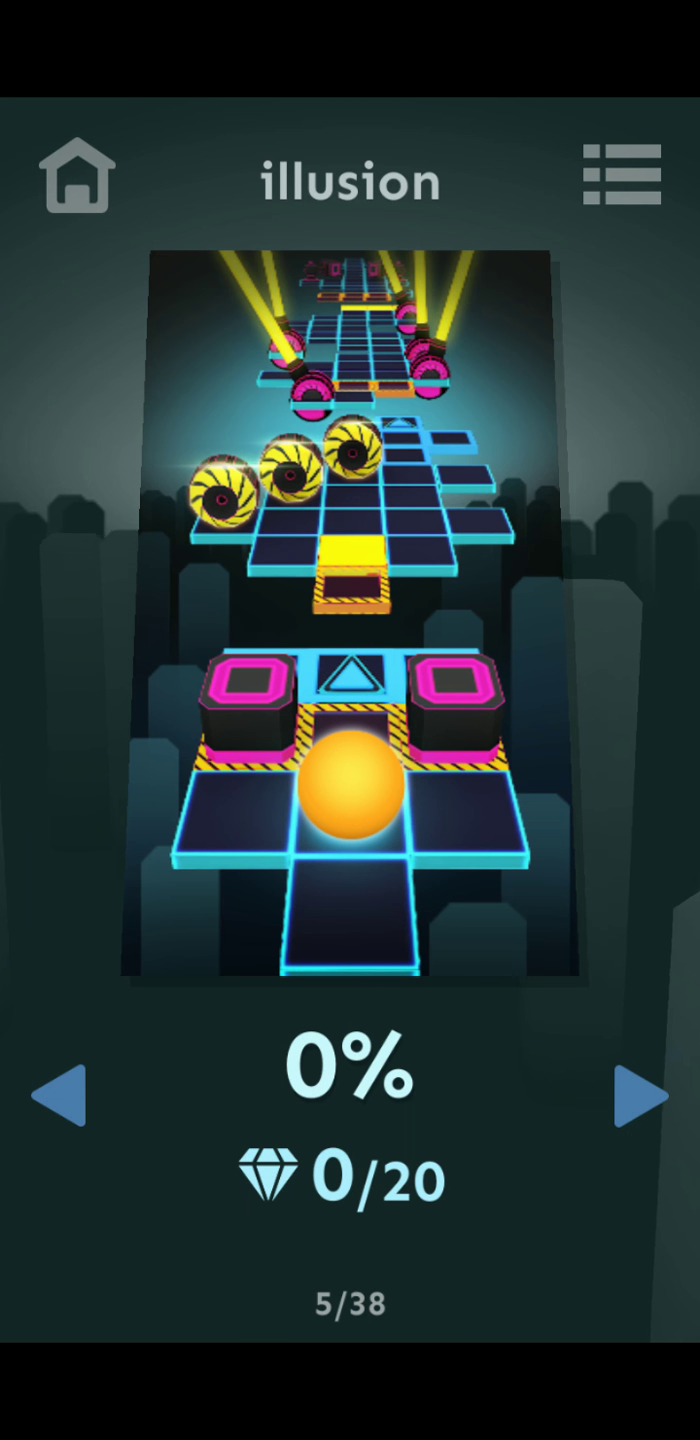
{"action": "left_click", "coordinate": [637, 1097]}
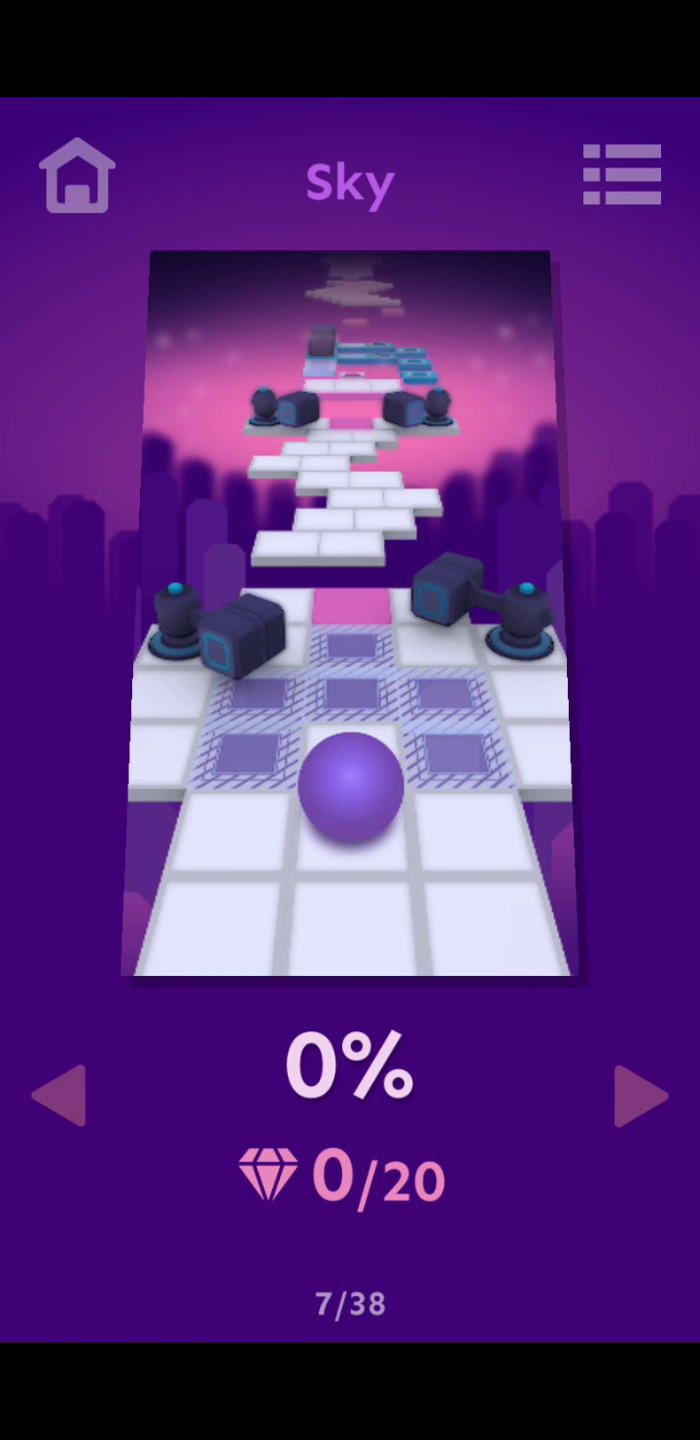
{"action": "left_click", "coordinate": [55, 1105]}
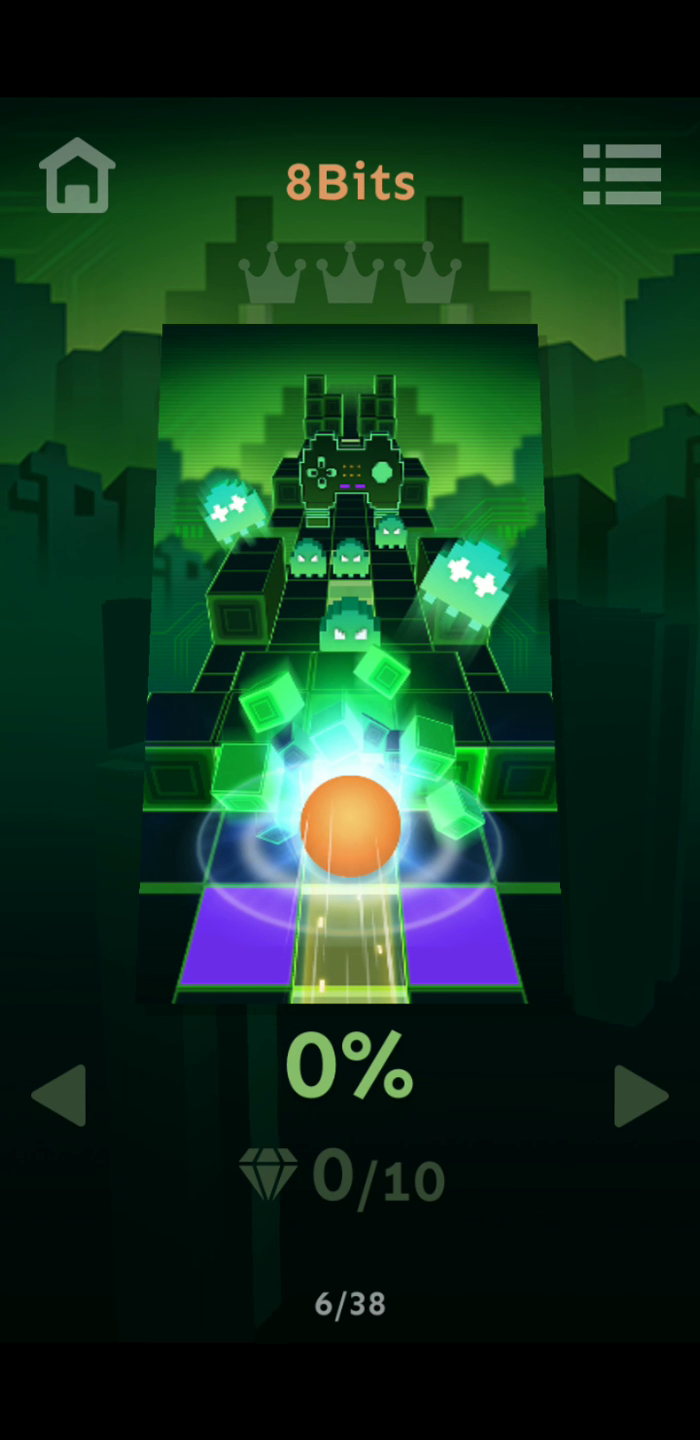
- Page forward through Sky, Mental Rave and Matrix to the locked Laser level
{"action": "left_click", "coordinate": [634, 1097]}
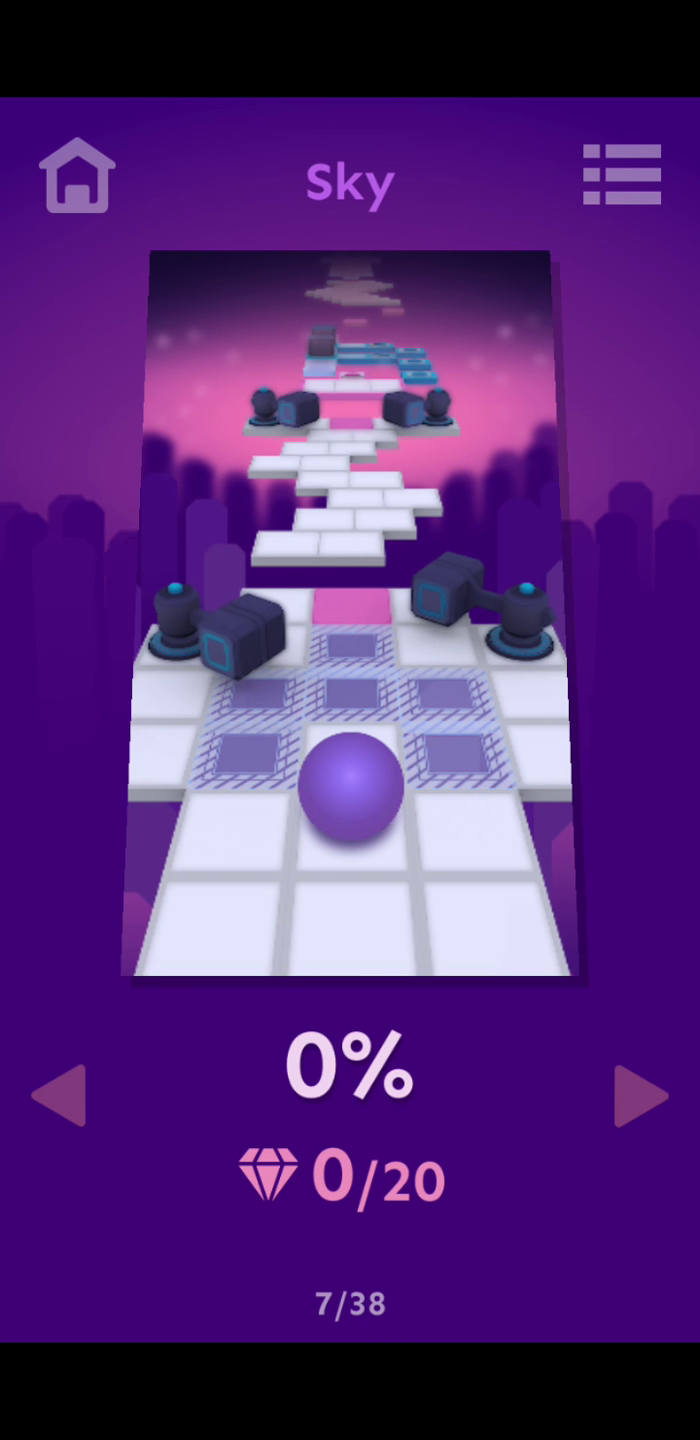
{"action": "left_click", "coordinate": [634, 1098]}
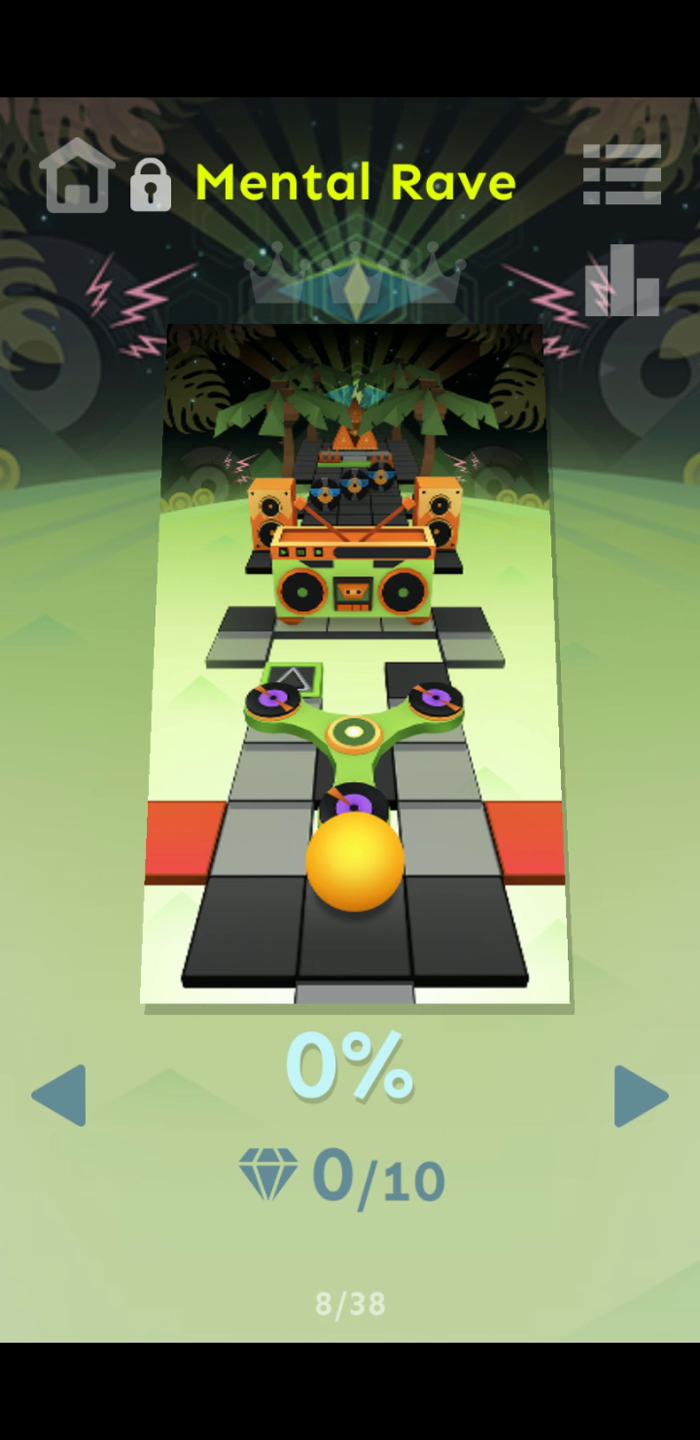
{"action": "left_click", "coordinate": [631, 1116]}
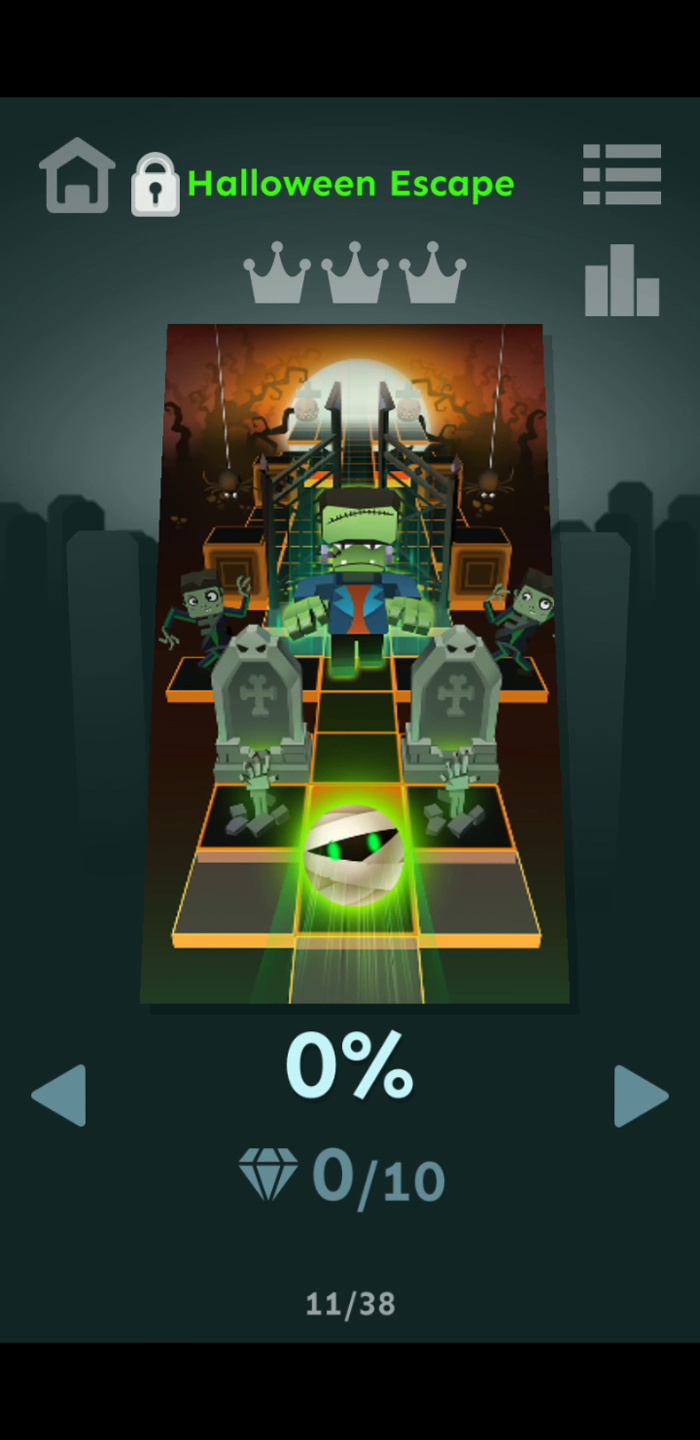
{"action": "left_click", "coordinate": [630, 1097]}
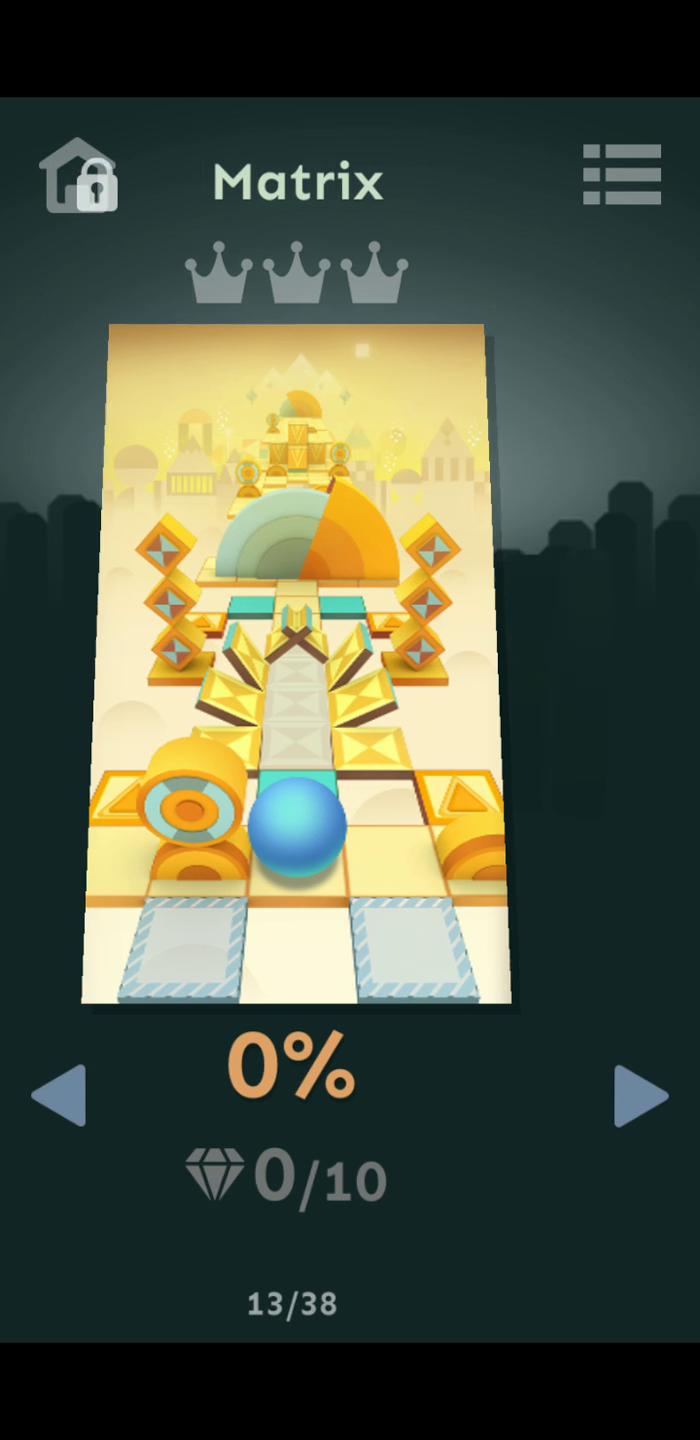
{"action": "left_click", "coordinate": [626, 1100]}
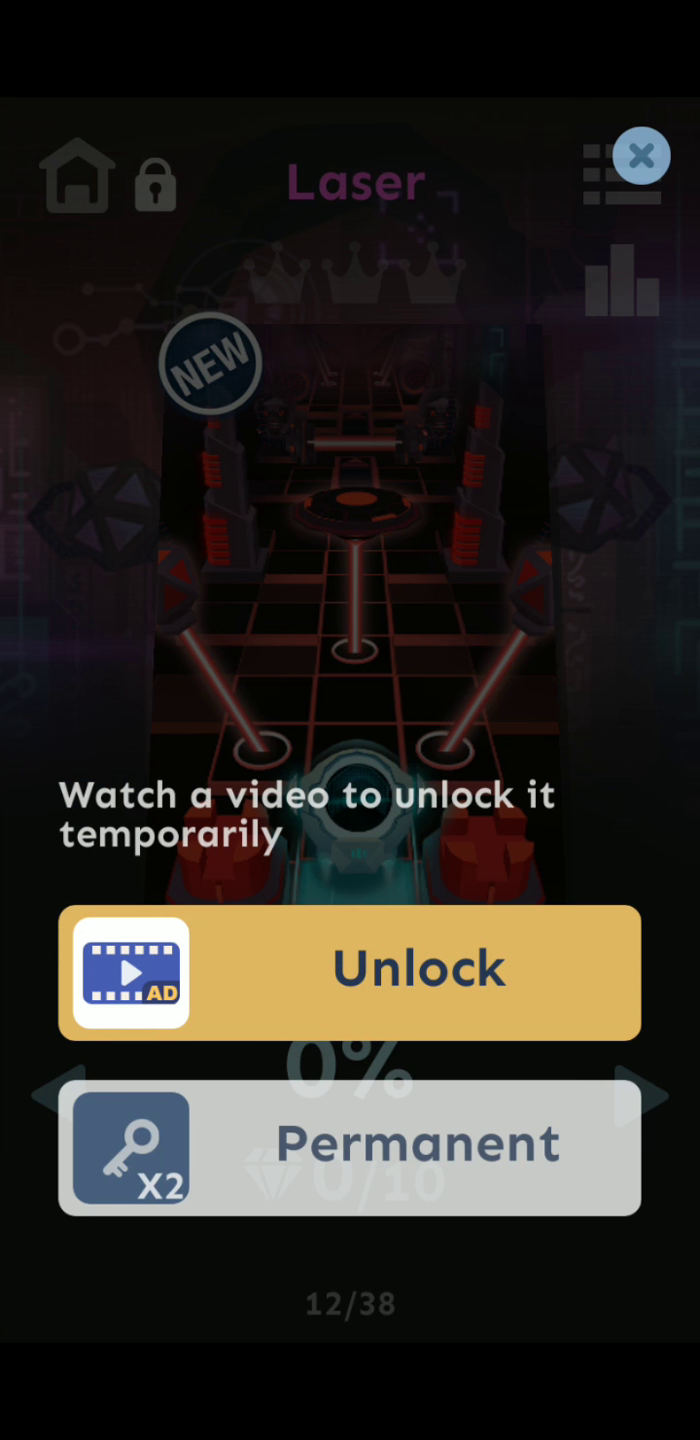
- Close the Laser unlock offer and page back through JOKER and Mental Rave
{"action": "left_click", "coordinate": [639, 156]}
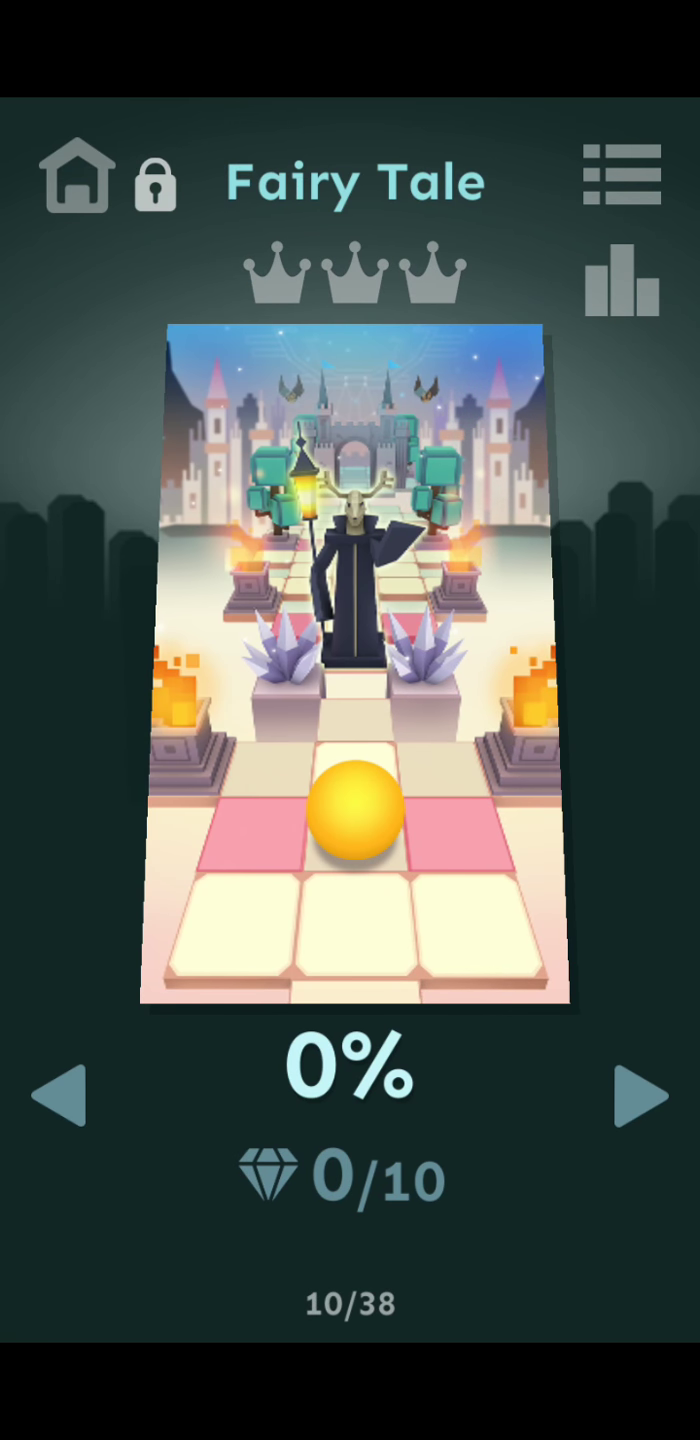
{"action": "left_click", "coordinate": [57, 1094]}
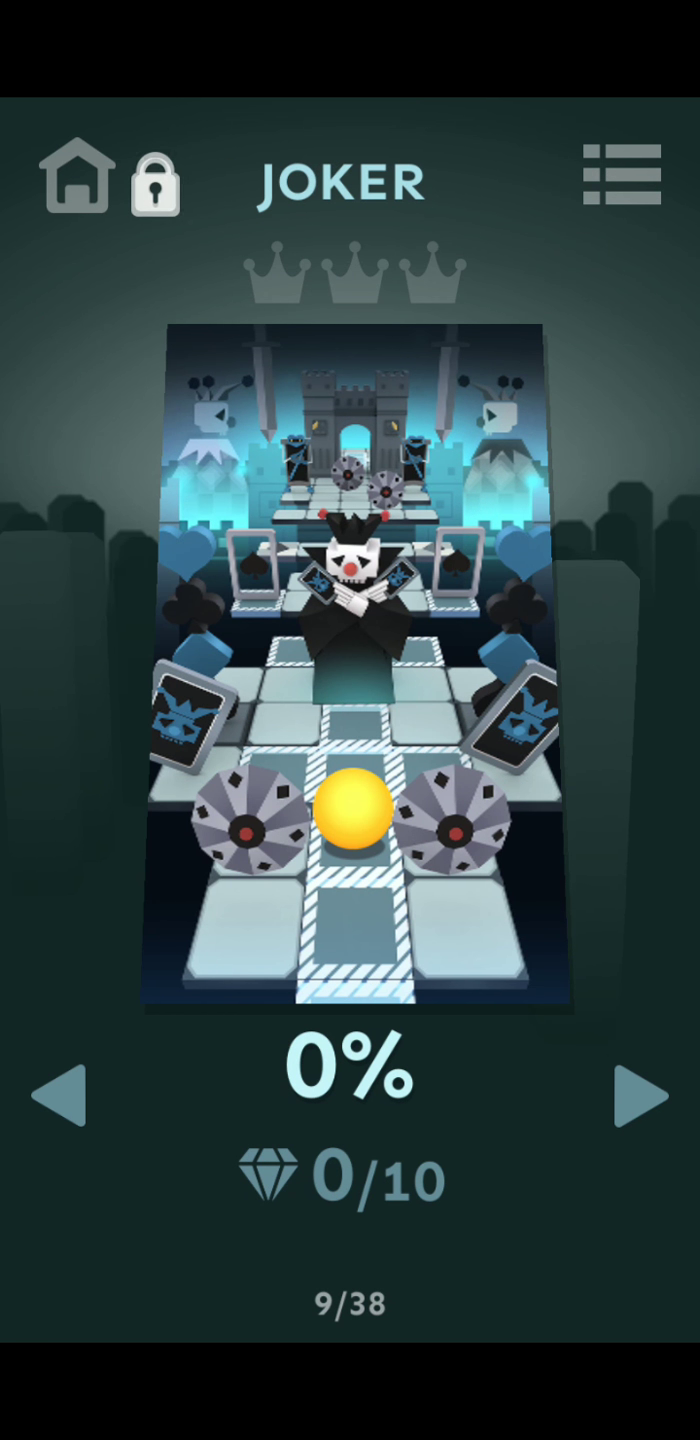
{"action": "left_click", "coordinate": [60, 1093]}
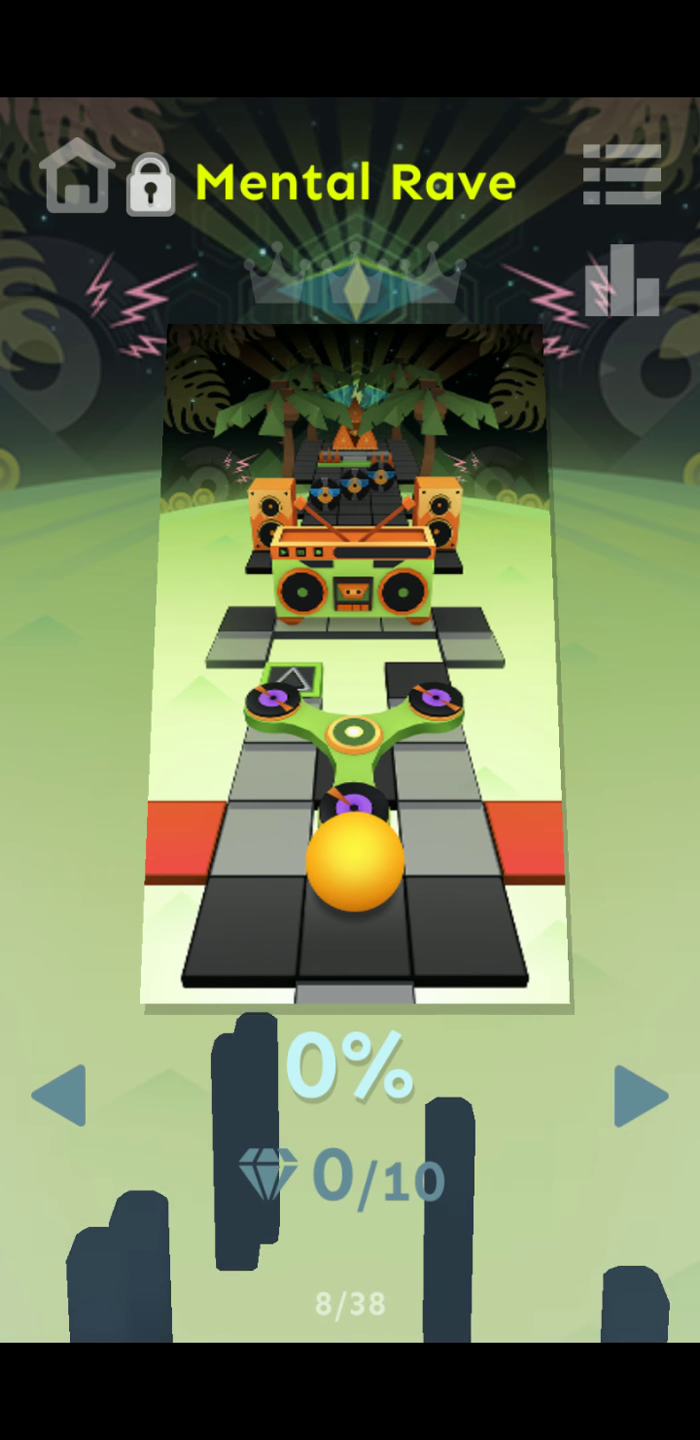
{"action": "left_click", "coordinate": [631, 1097]}
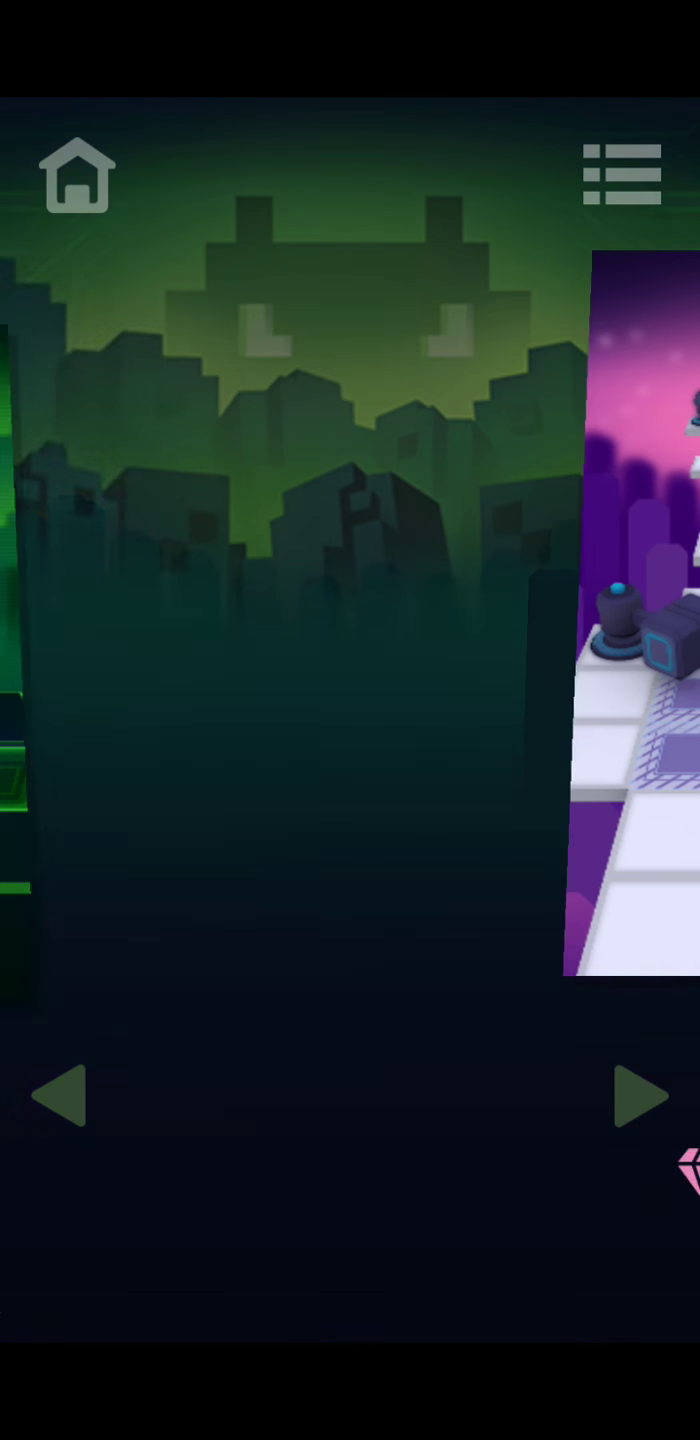
{"action": "left_click", "coordinate": [628, 1095]}
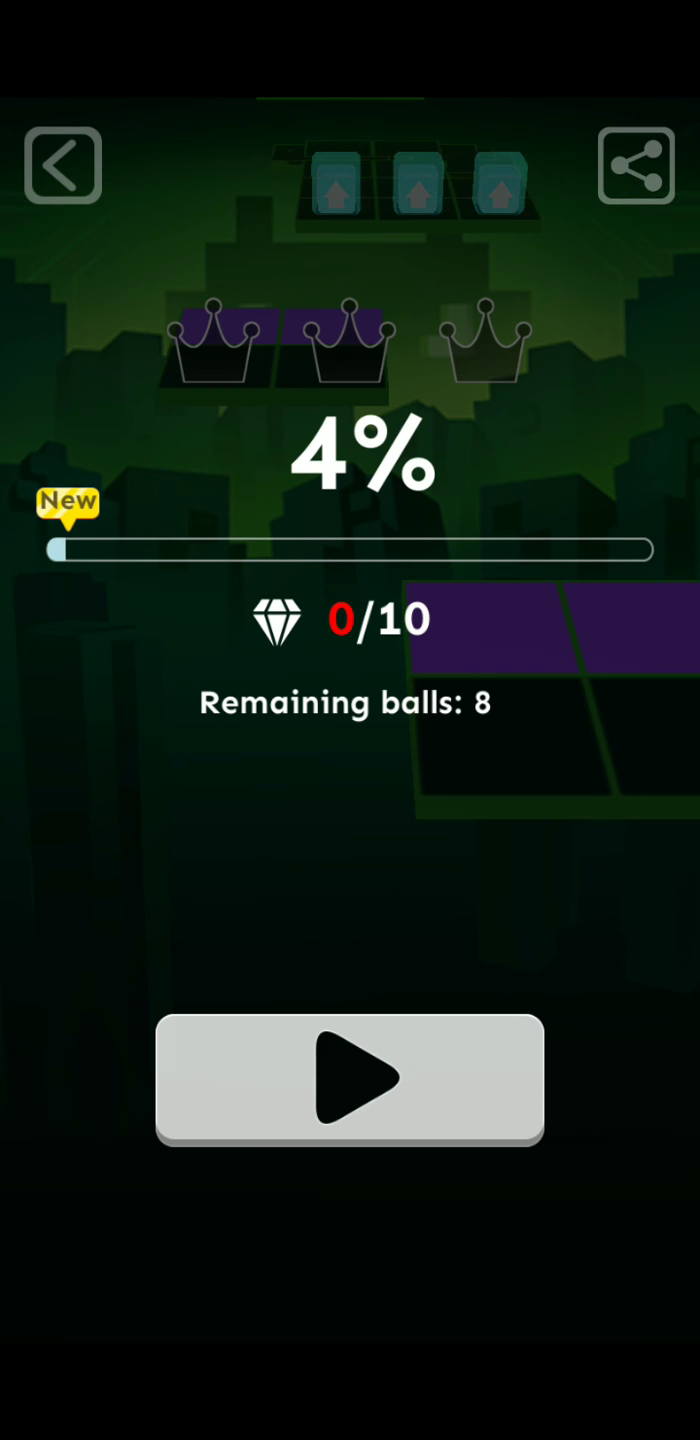
- Restart the level and play until crashing at a new 16% best
{"action": "left_click", "coordinate": [350, 1077]}
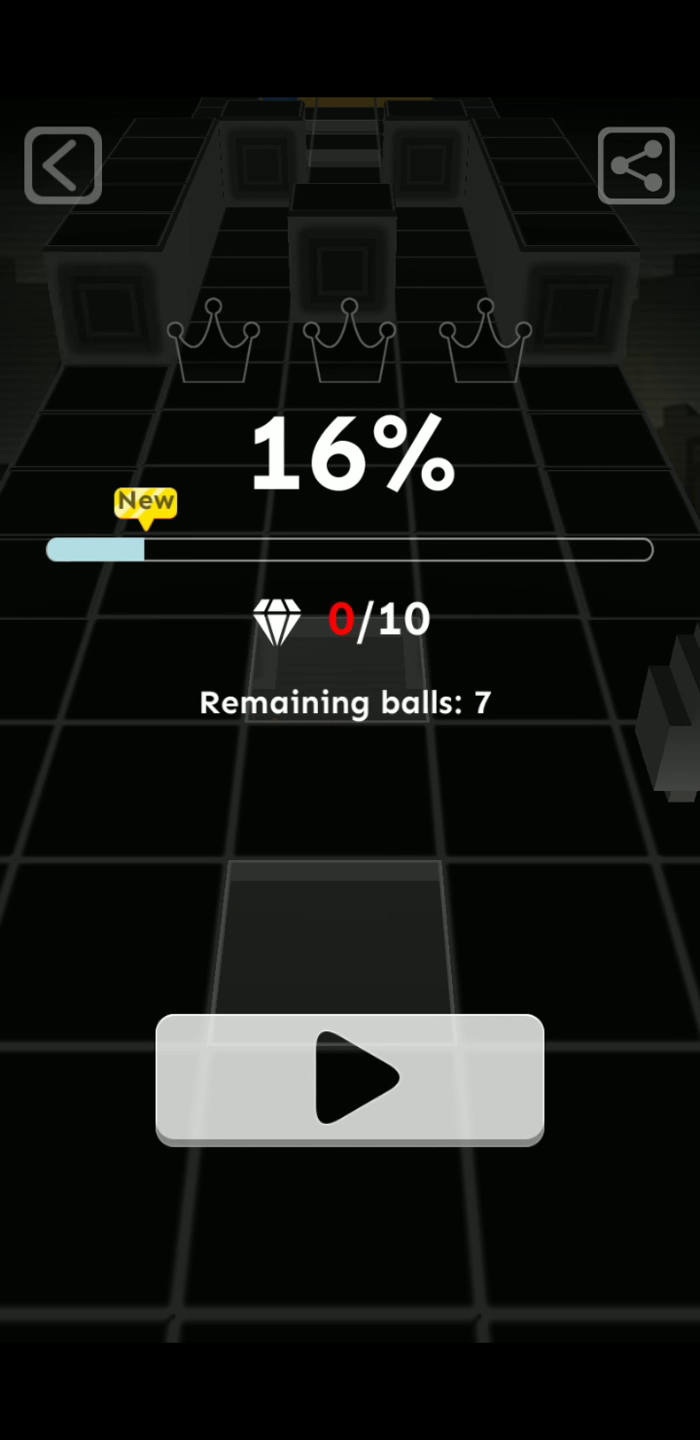
- Start another run and claim the Surprise Gift shield, reaching a 25% record
{"action": "left_click", "coordinate": [348, 1082]}
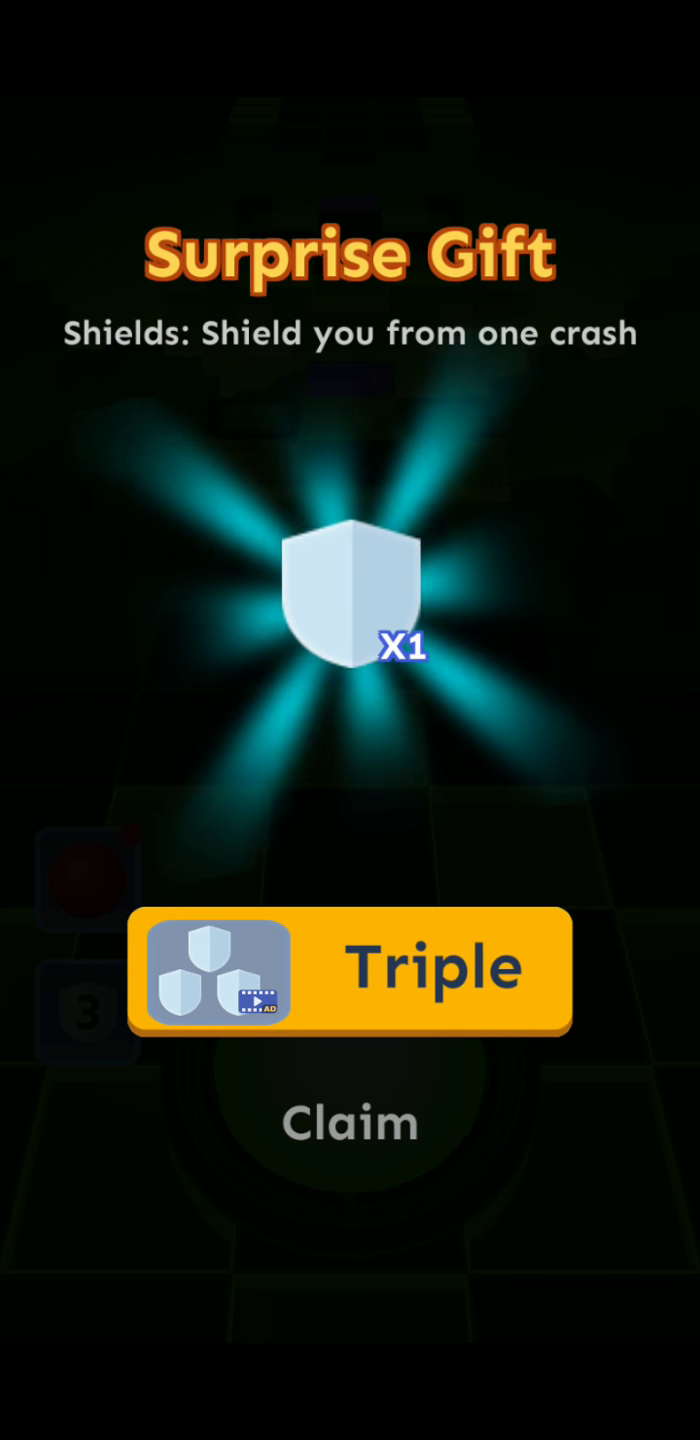
{"action": "left_click", "coordinate": [349, 970]}
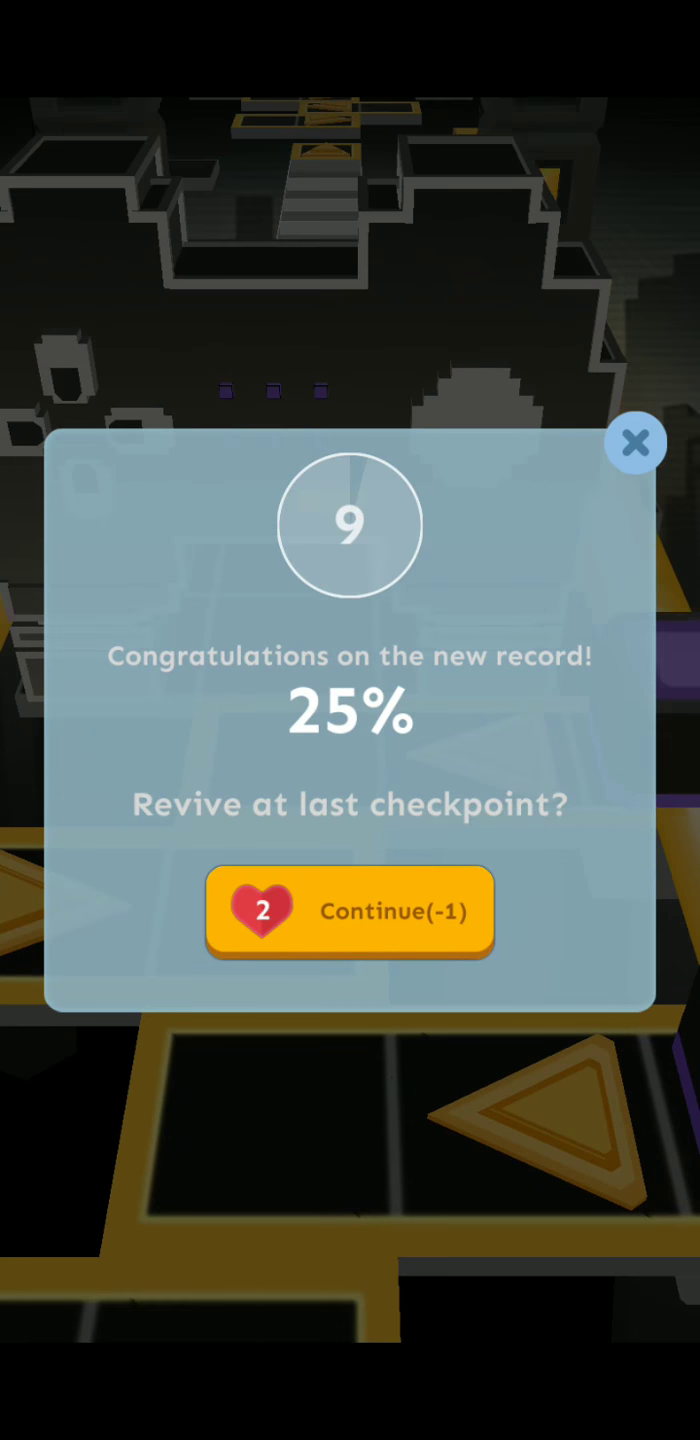
- Decline both revives, ending the Volcano run at a 36% record with 5 gems
{"action": "left_click", "coordinate": [635, 442]}
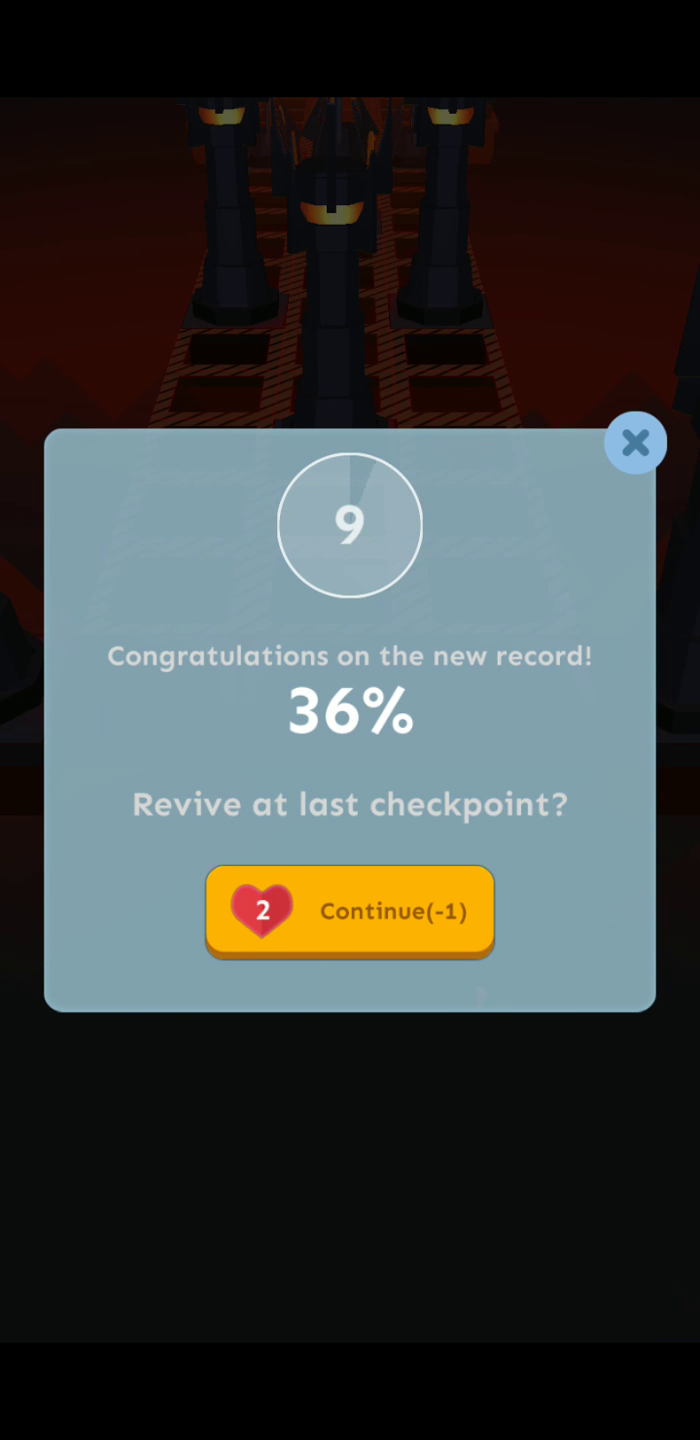
{"action": "left_click", "coordinate": [636, 442]}
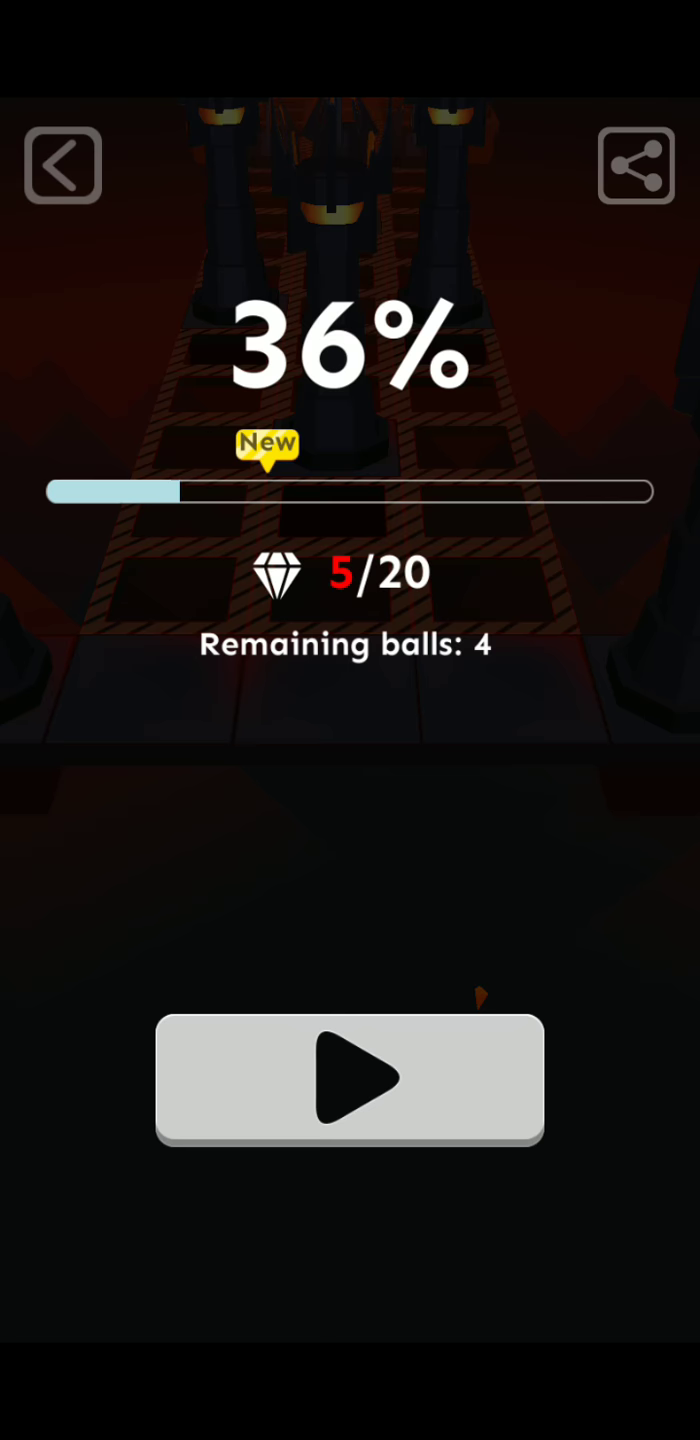
- Return to the level list and page from Kung Fu through Volcano and Sci-Tech to City
{"action": "left_click", "coordinate": [350, 1078]}
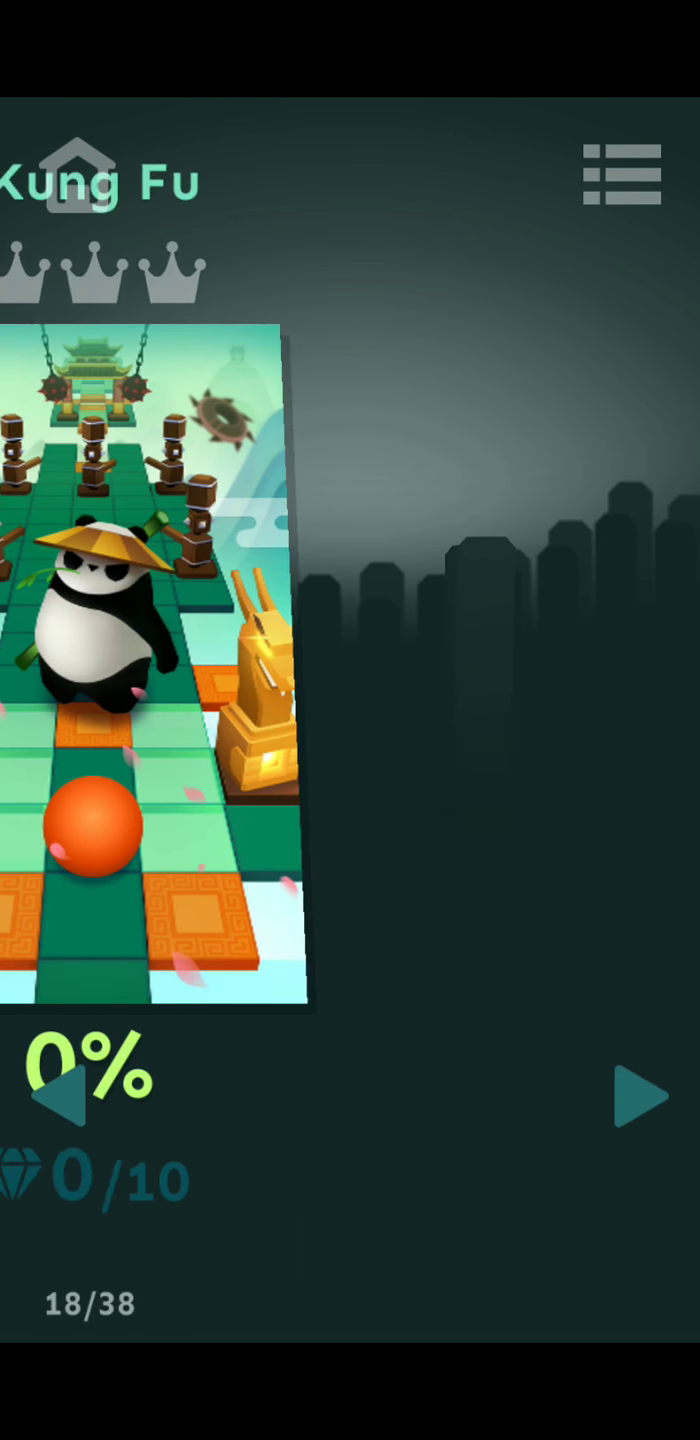
{"action": "left_click", "coordinate": [641, 1097]}
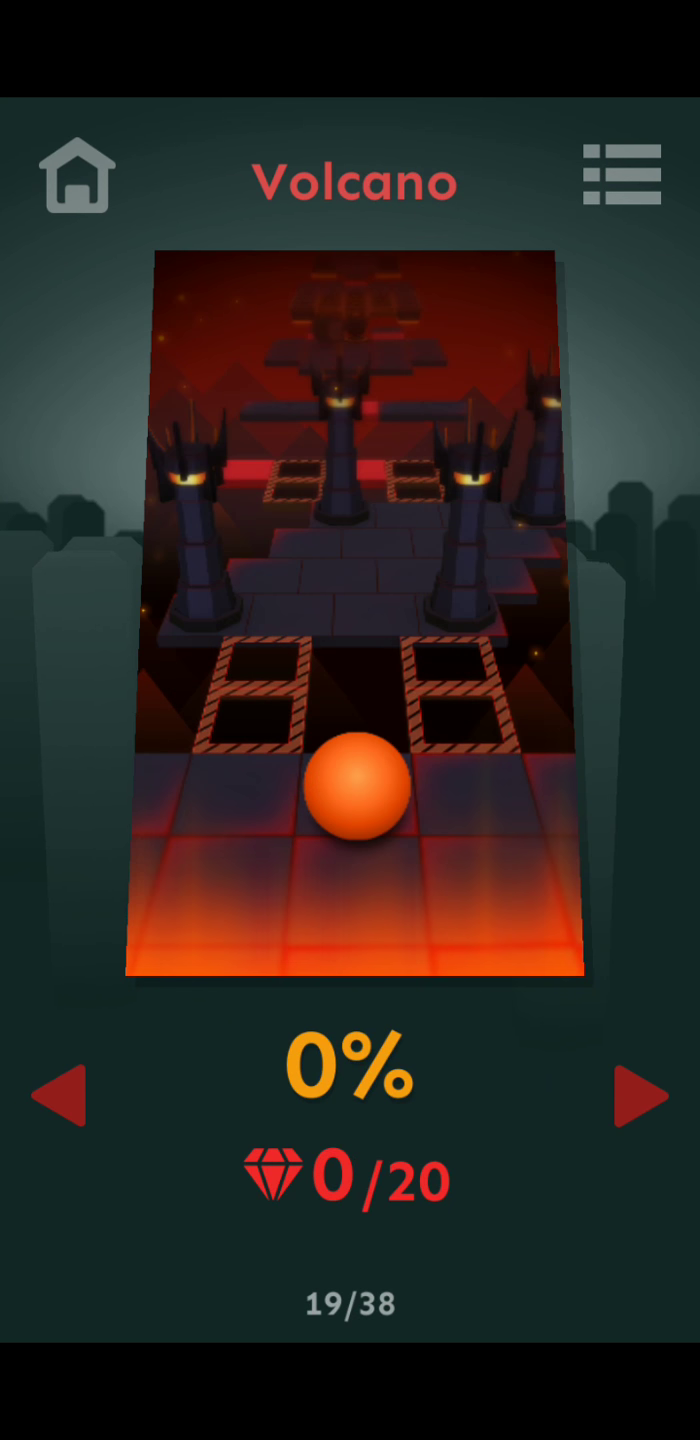
{"action": "left_click", "coordinate": [641, 1098]}
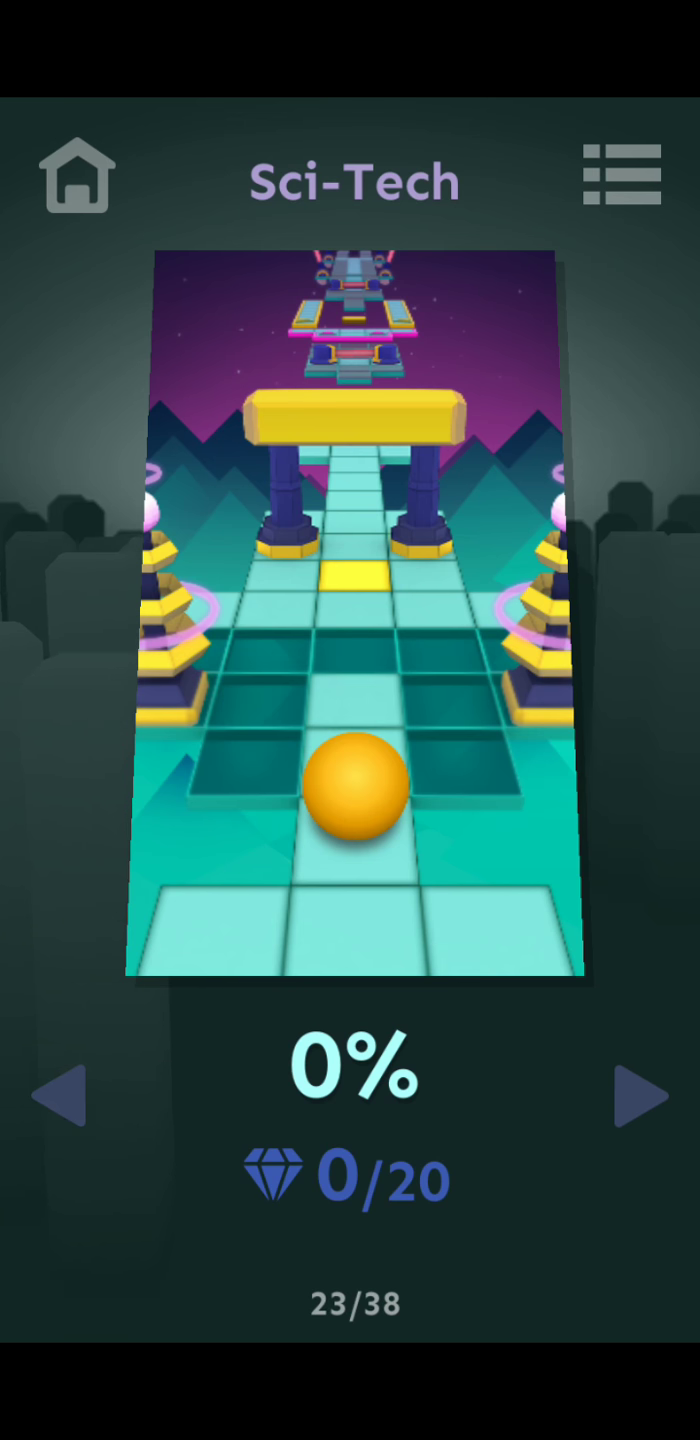
{"action": "left_click", "coordinate": [58, 1123]}
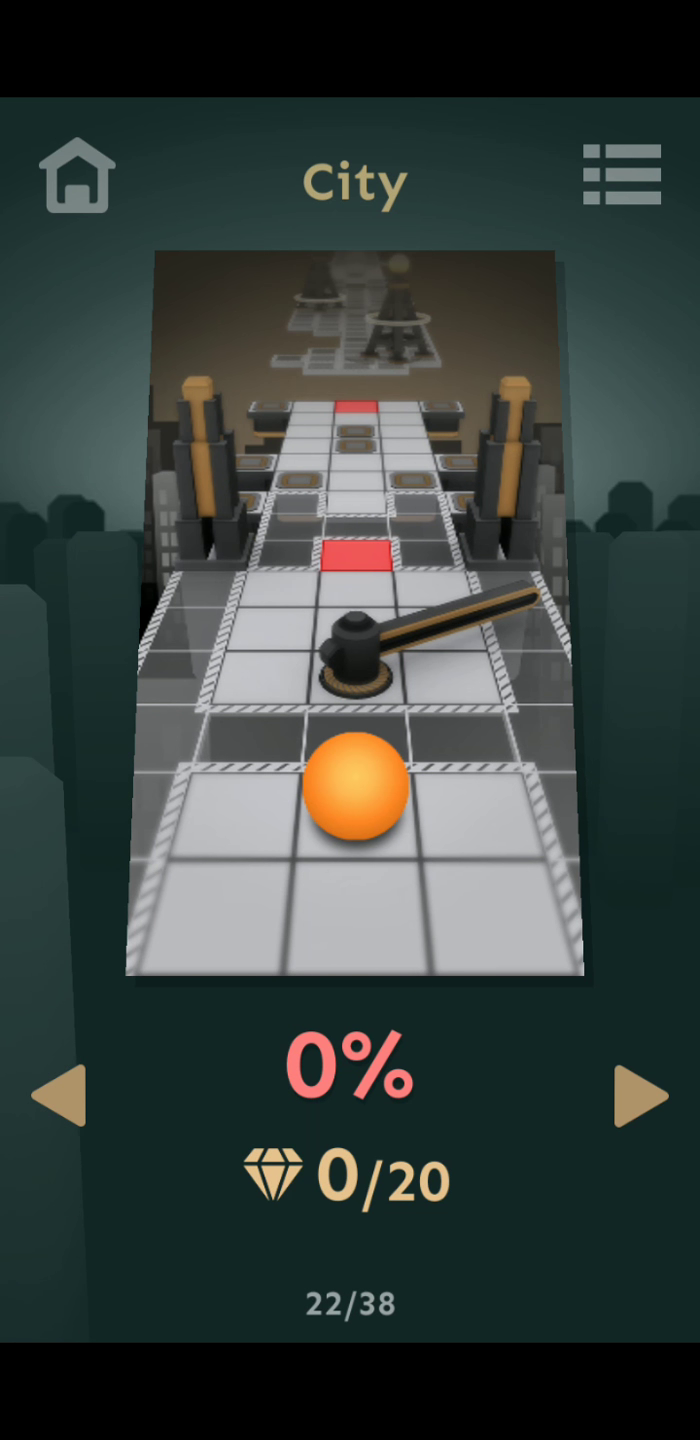
- Play the Sci-Tech level until the ball crashes at 3% with no balls left
{"action": "left_click", "coordinate": [632, 1101]}
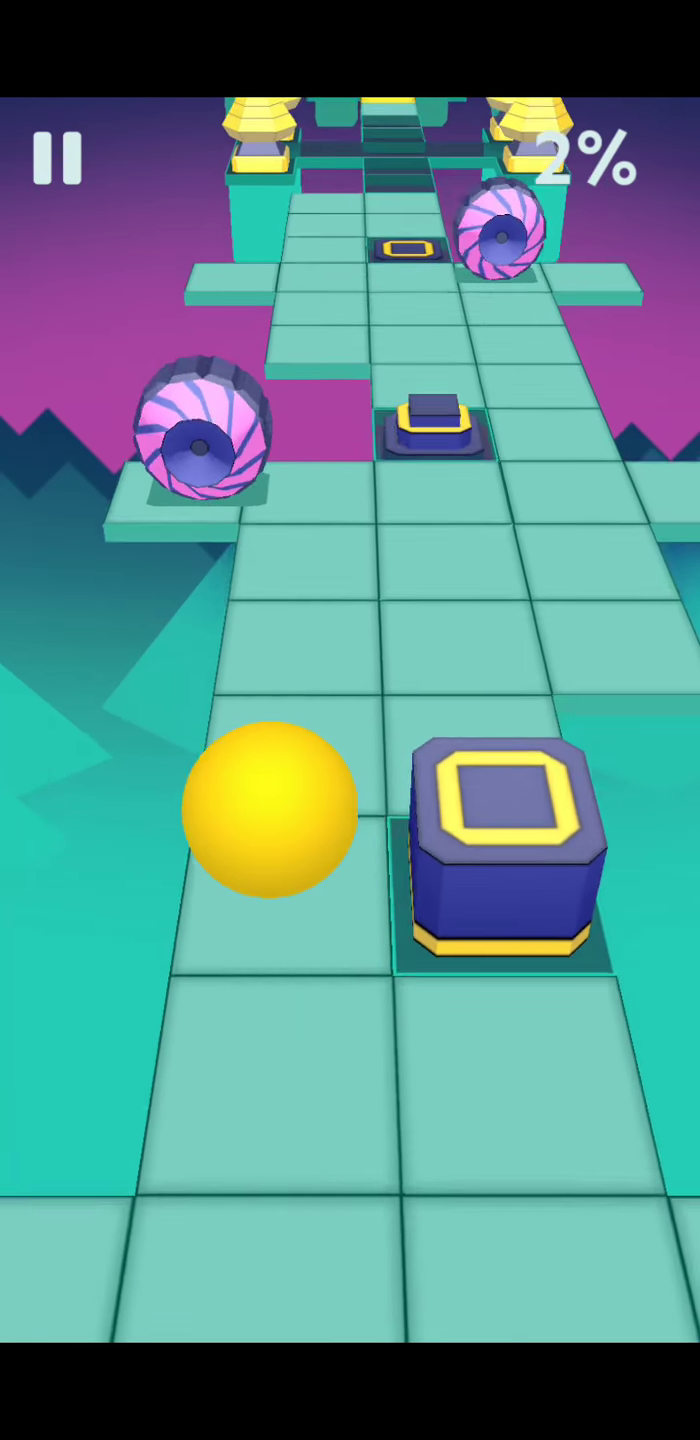
{"action": "left_click", "coordinate": [56, 160]}
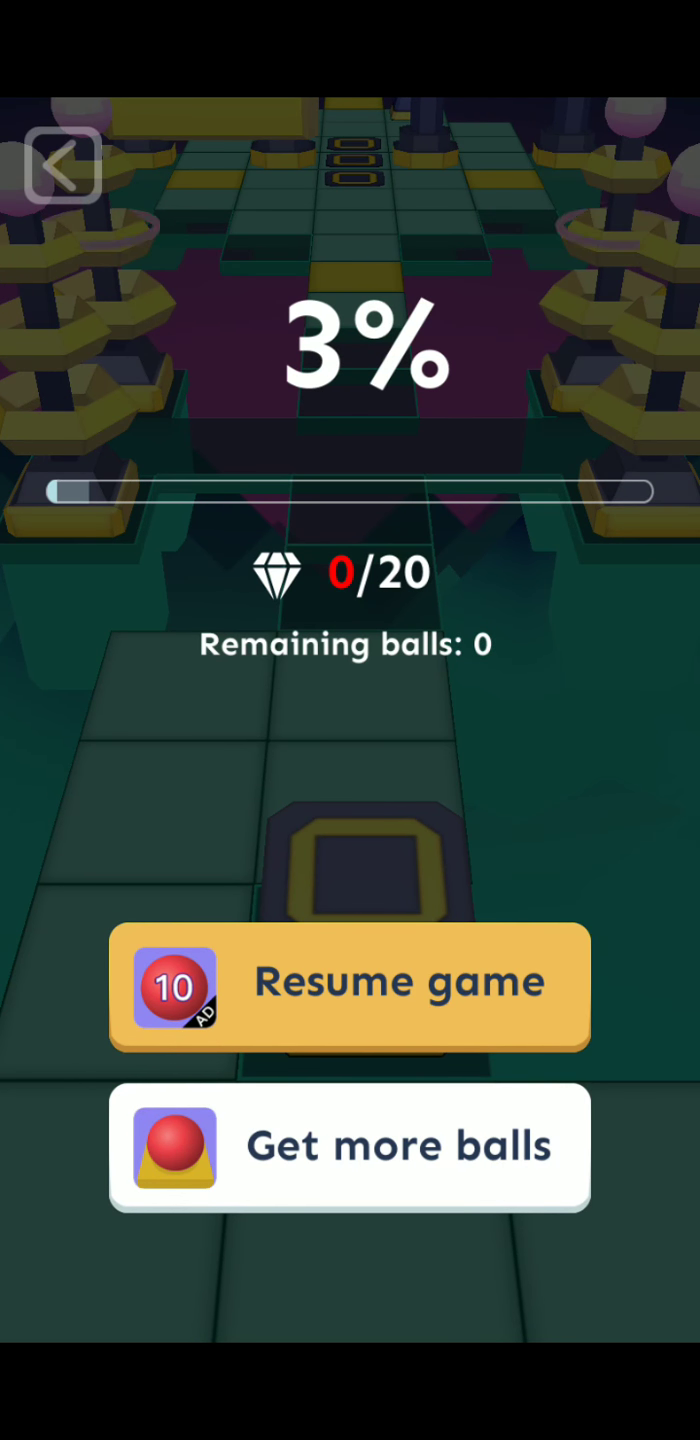
- Page past Street Basketball, Varying Christmas, Relics and Castle in the Sky to locked Deep space
{"action": "left_click", "coordinate": [63, 166]}
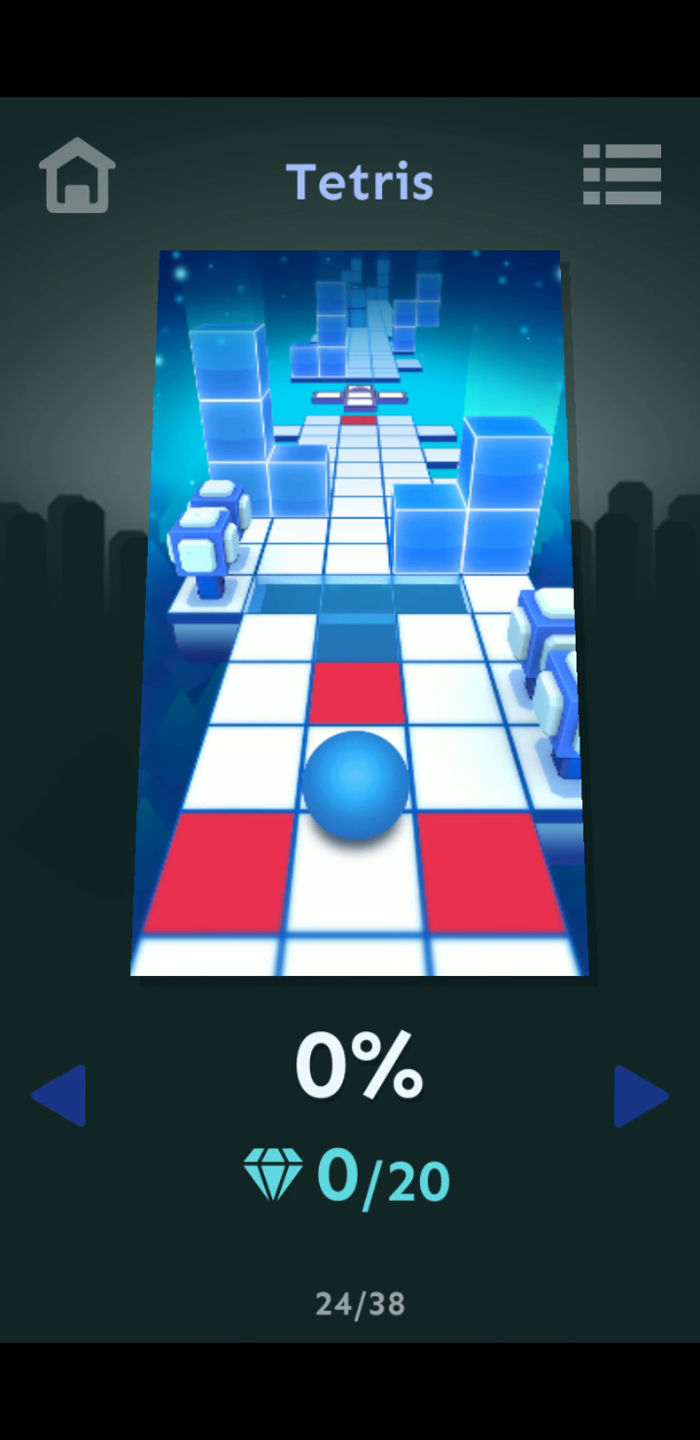
{"action": "left_click", "coordinate": [633, 1098]}
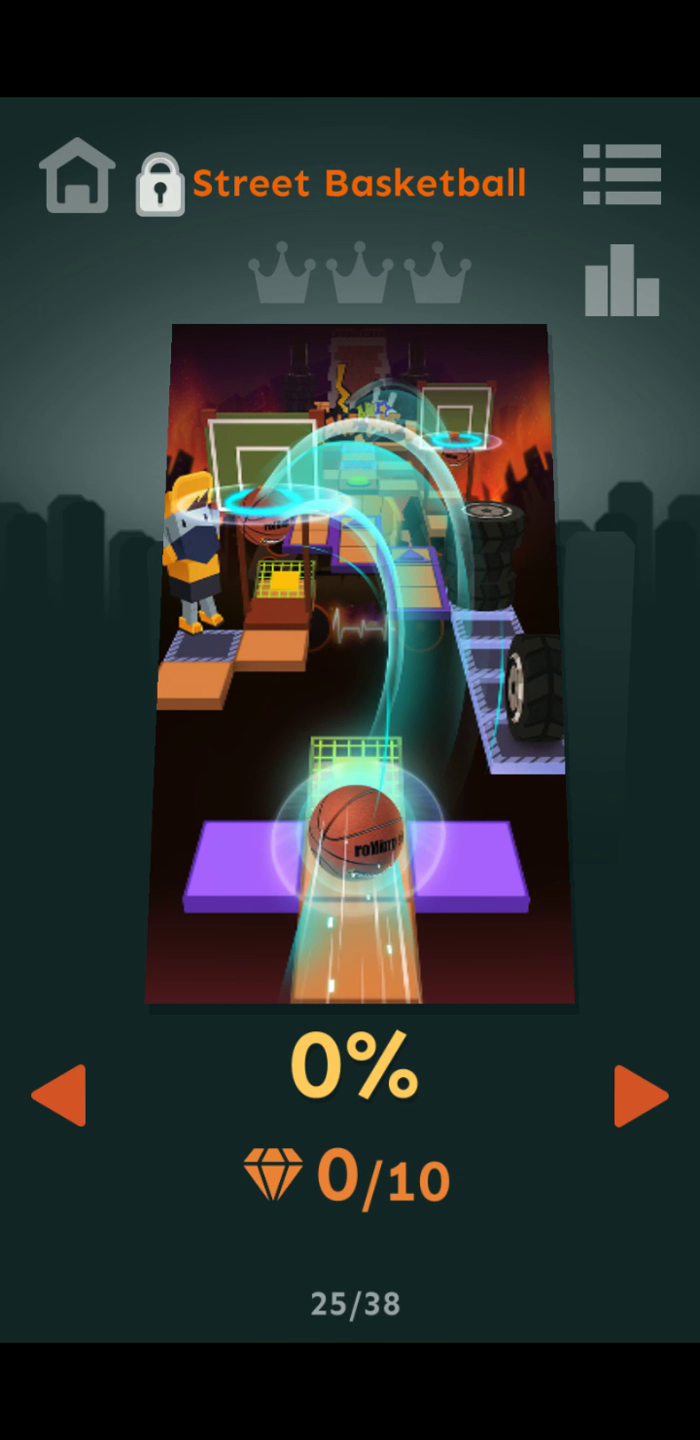
{"action": "left_click", "coordinate": [638, 1094]}
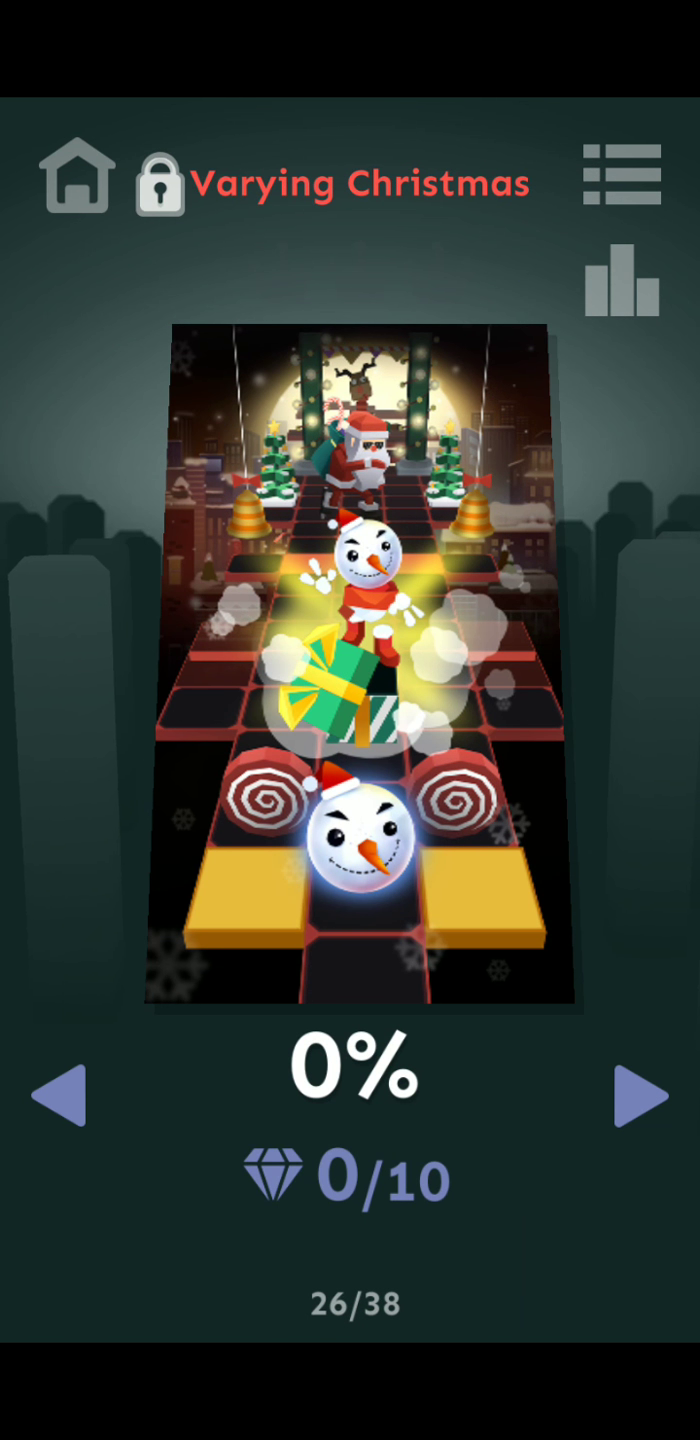
{"action": "left_click", "coordinate": [631, 1120]}
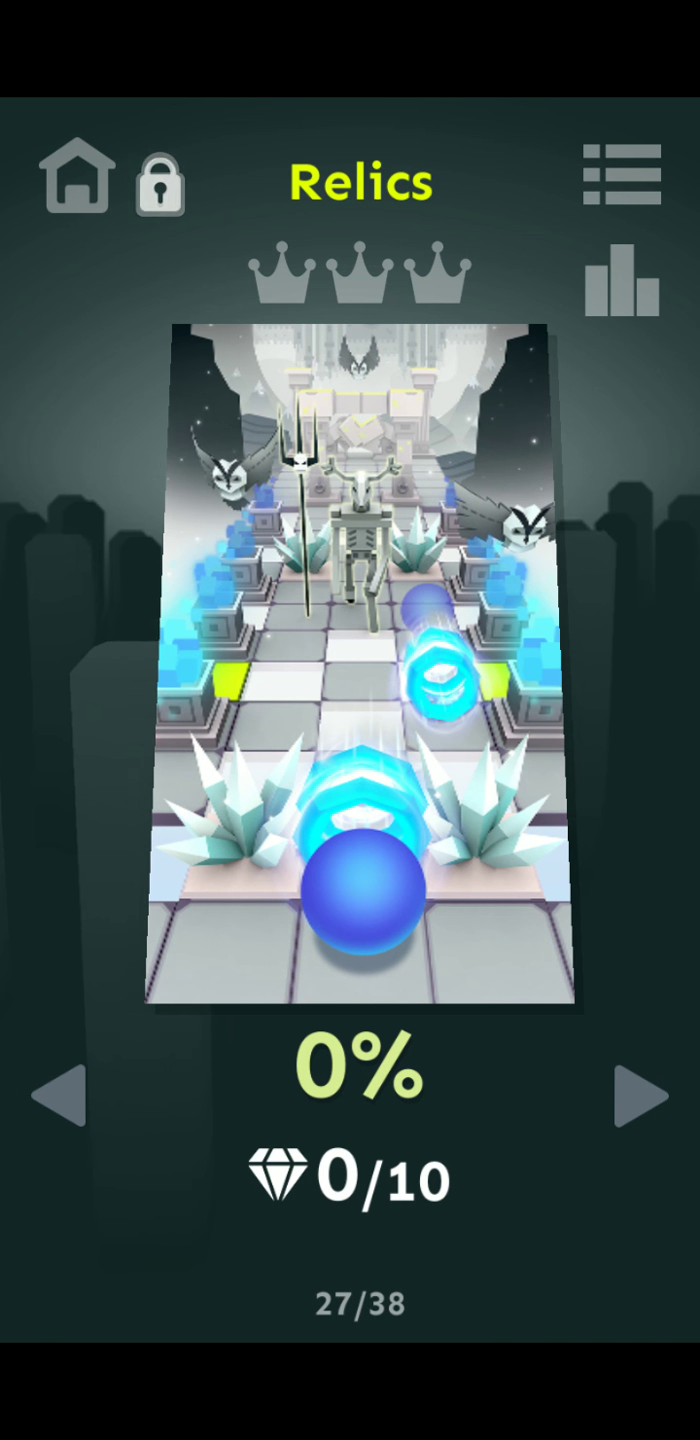
{"action": "left_click", "coordinate": [632, 1106]}
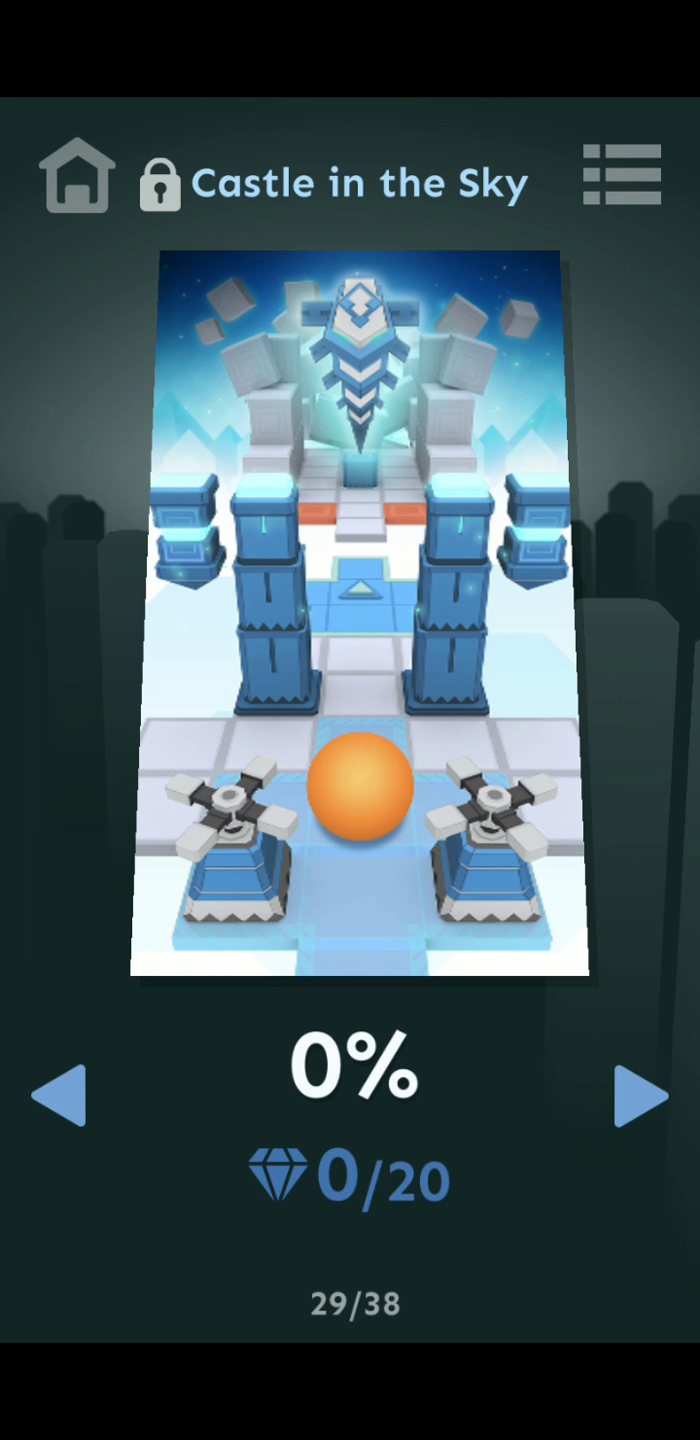
{"action": "left_click", "coordinate": [628, 1099]}
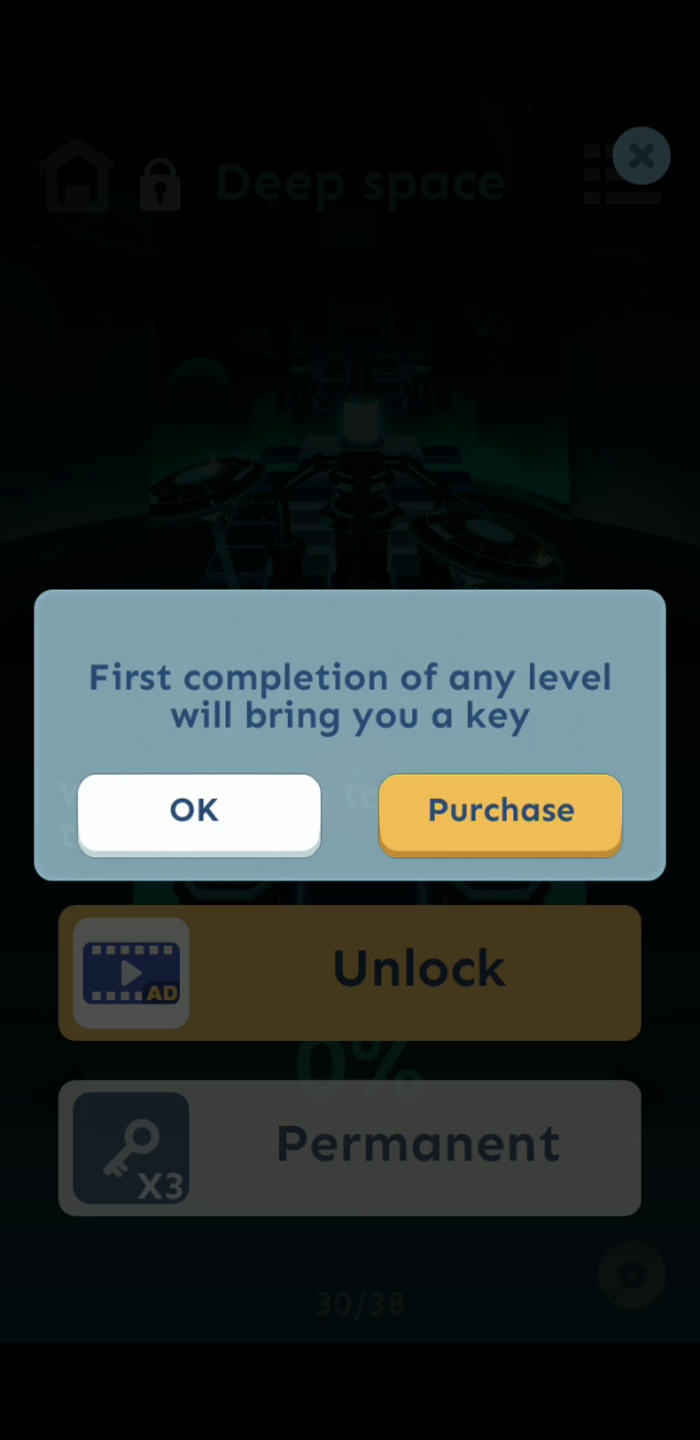
- Dismiss the key notice and page back to the locked Ignite level
{"action": "left_click", "coordinate": [198, 811]}
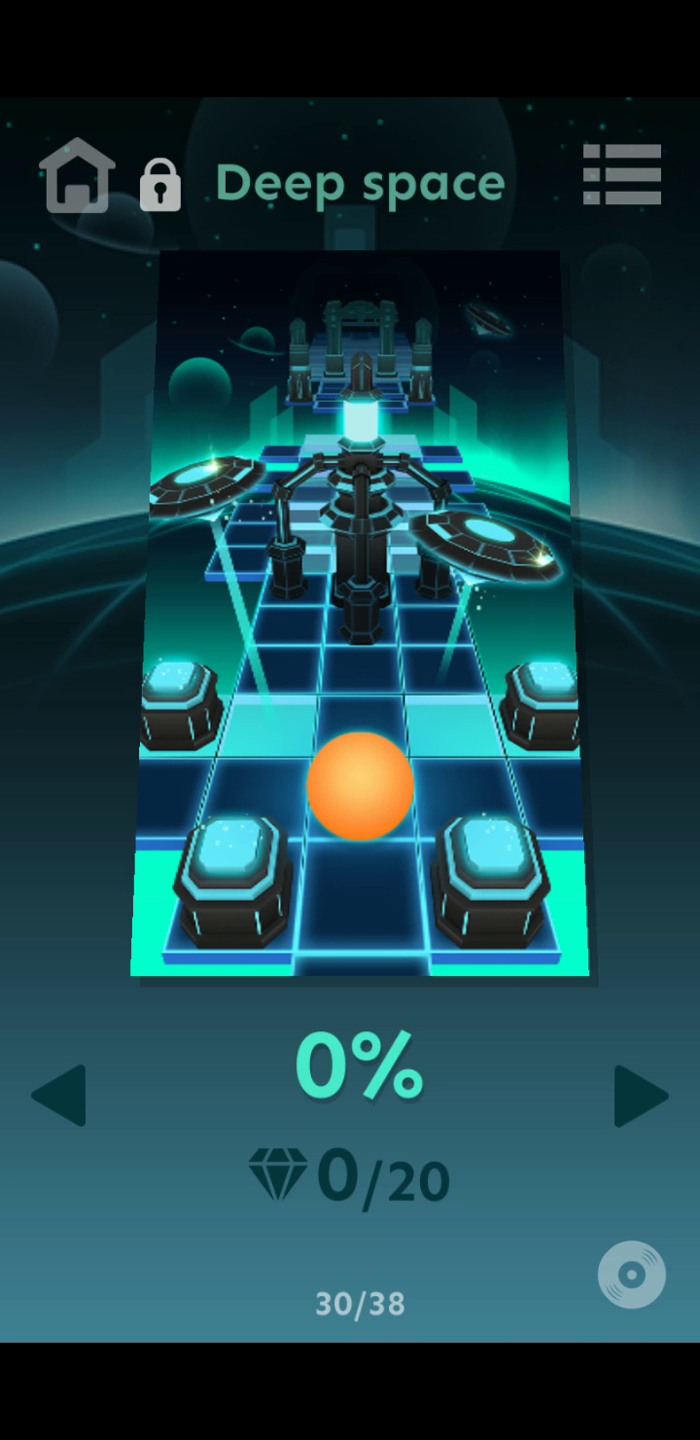
{"action": "left_click", "coordinate": [633, 1094]}
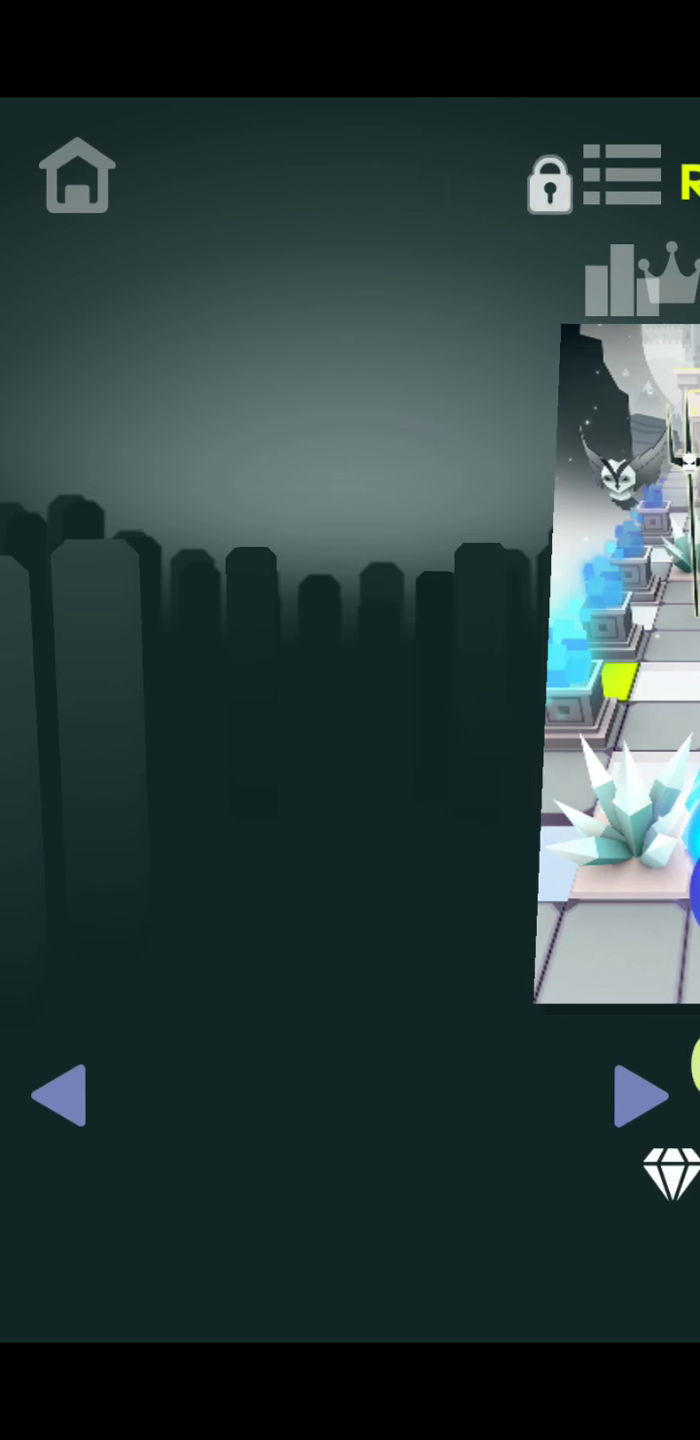
{"action": "left_click", "coordinate": [642, 1095]}
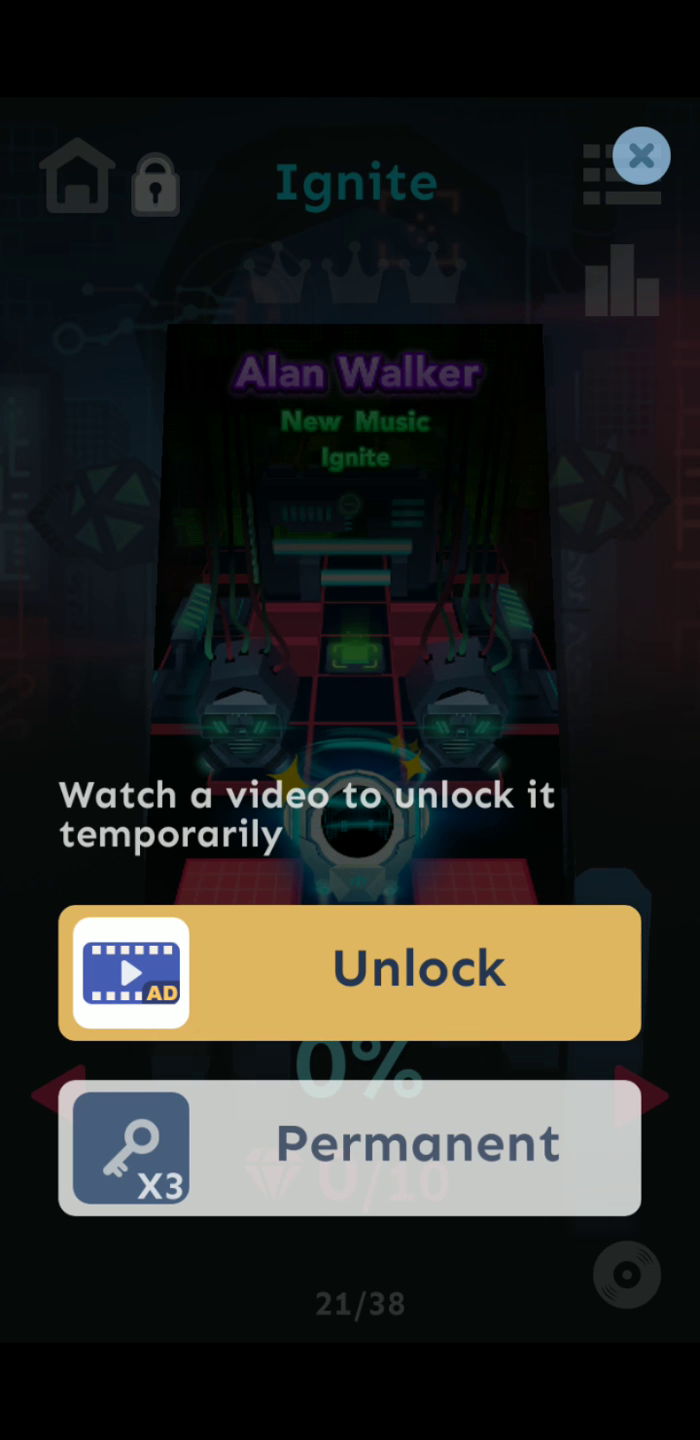
- Close the Ignite unlock offer and page back past Volcano toward a candy-themed level
{"action": "left_click", "coordinate": [642, 155]}
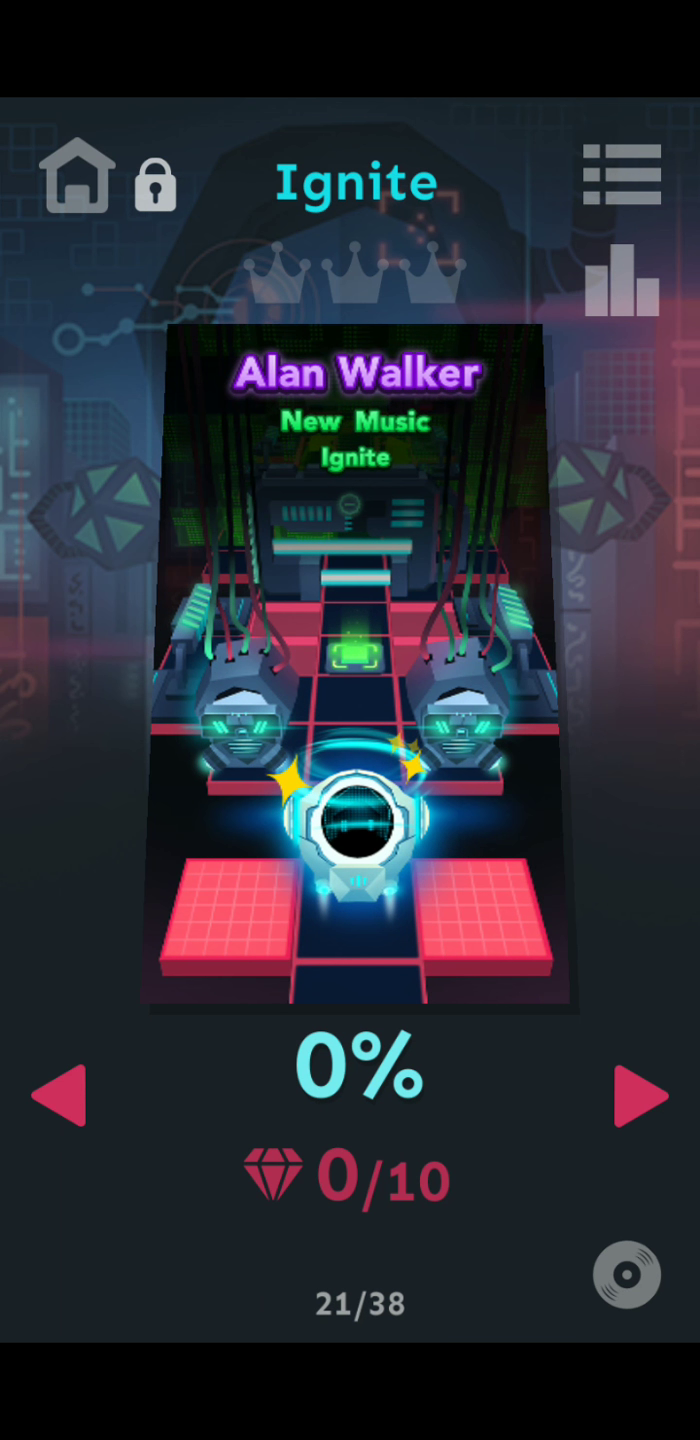
{"action": "left_click", "coordinate": [63, 1108]}
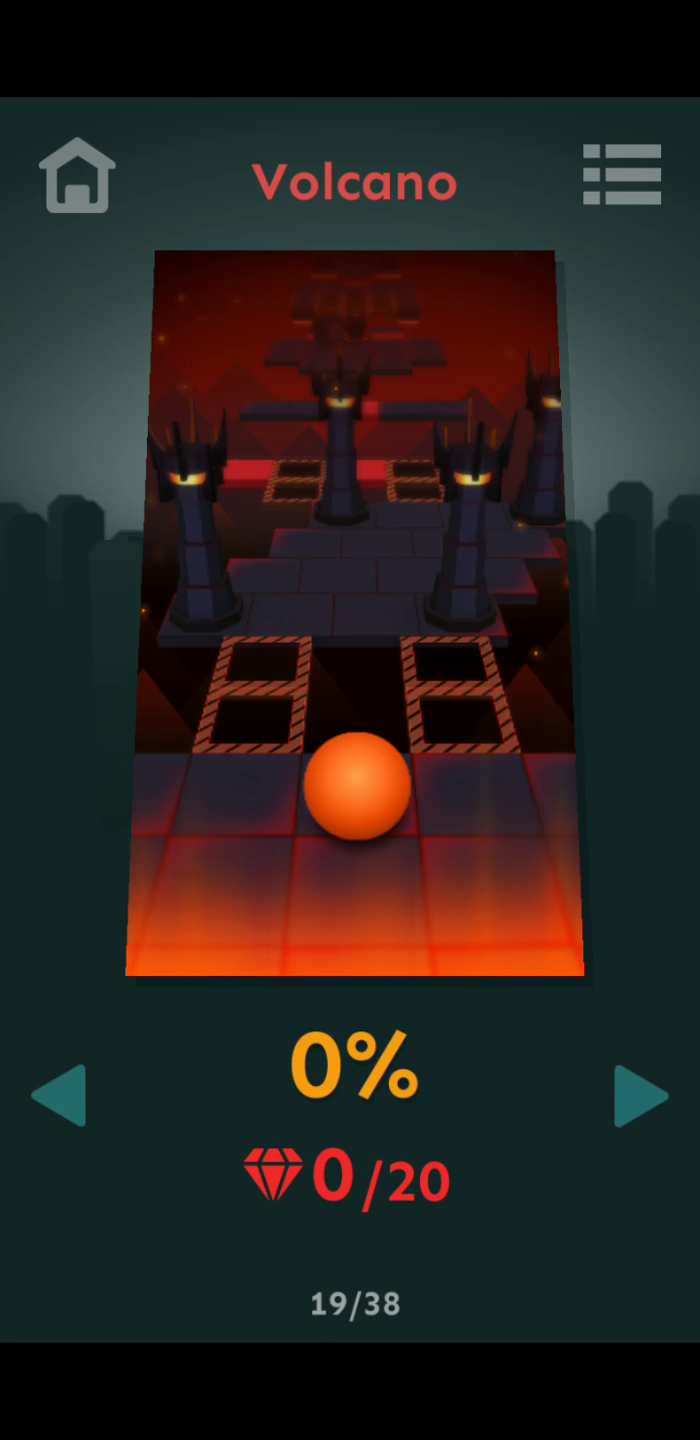
{"action": "left_click", "coordinate": [644, 1096]}
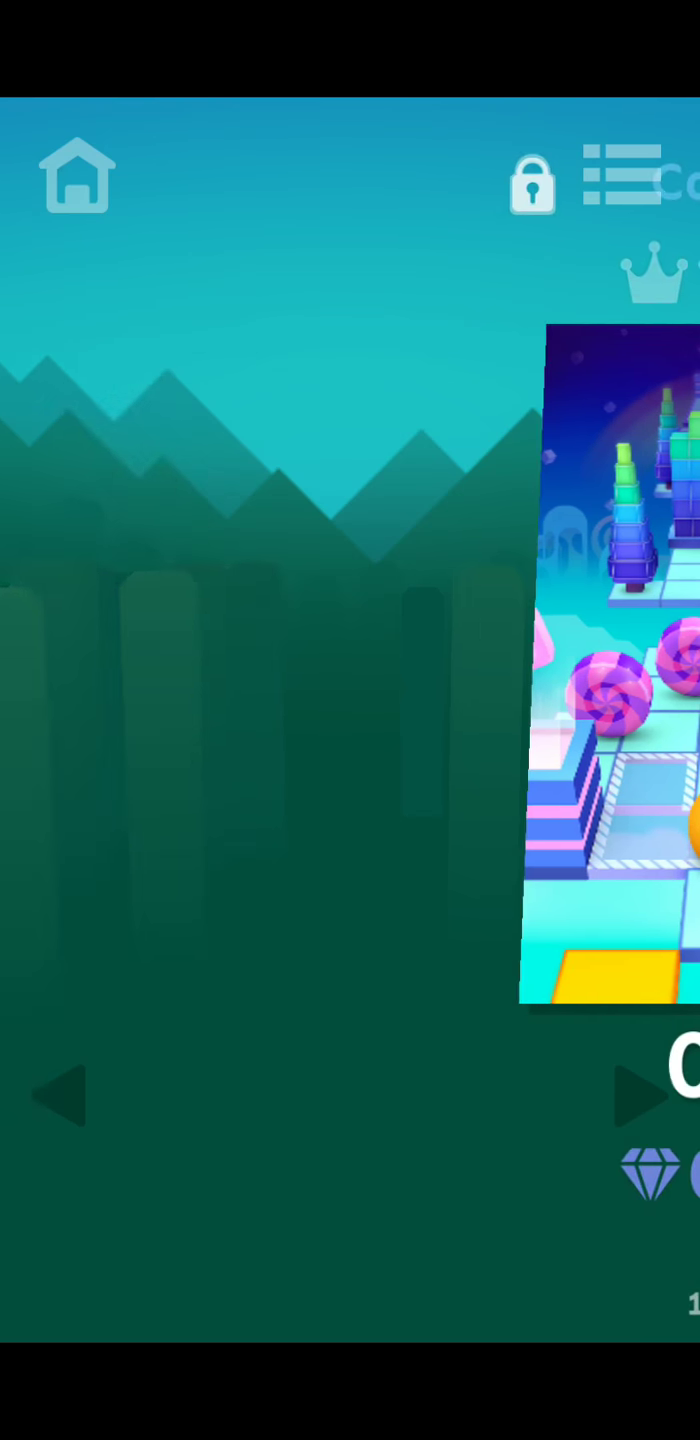